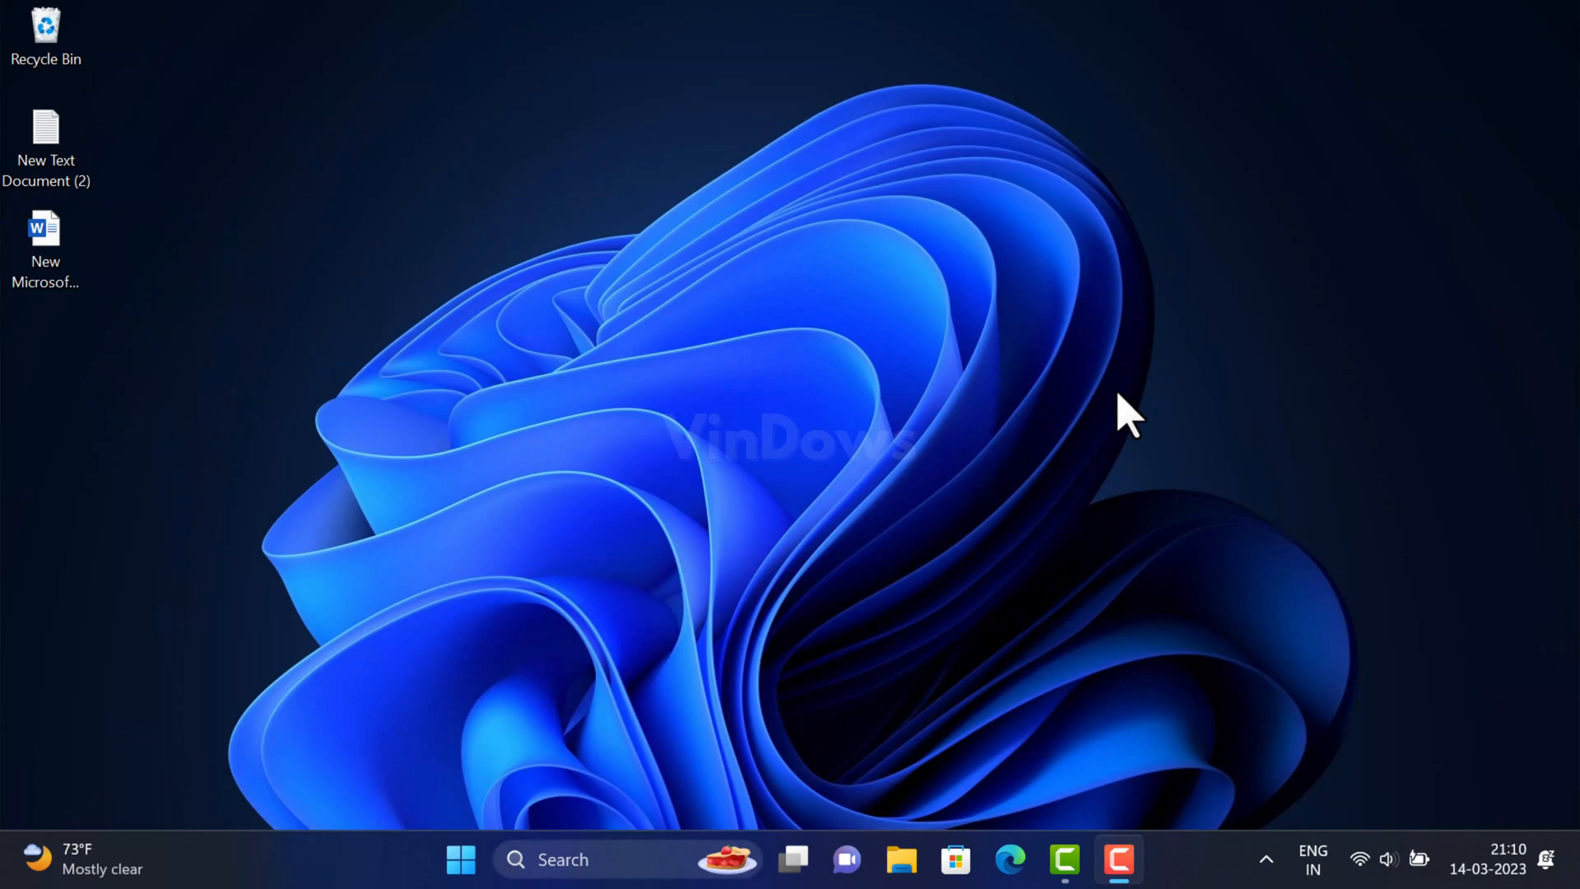
# Step: Launch Edge from the taskbar and focus the address bar on the new tab page
pyautogui.click(1009, 859)
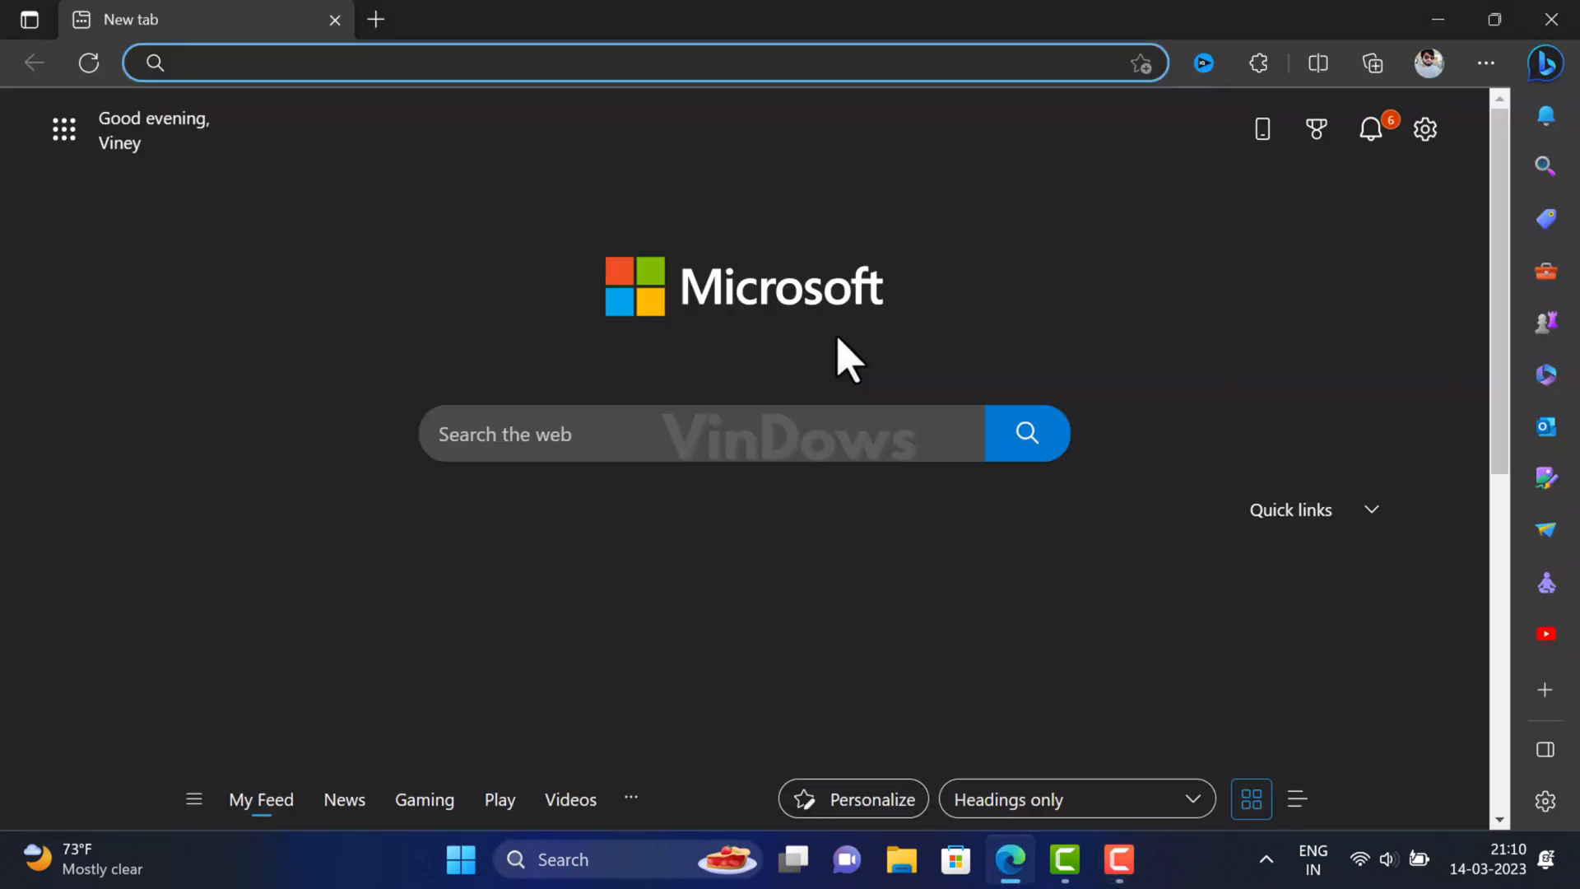
pyautogui.click(645, 63)
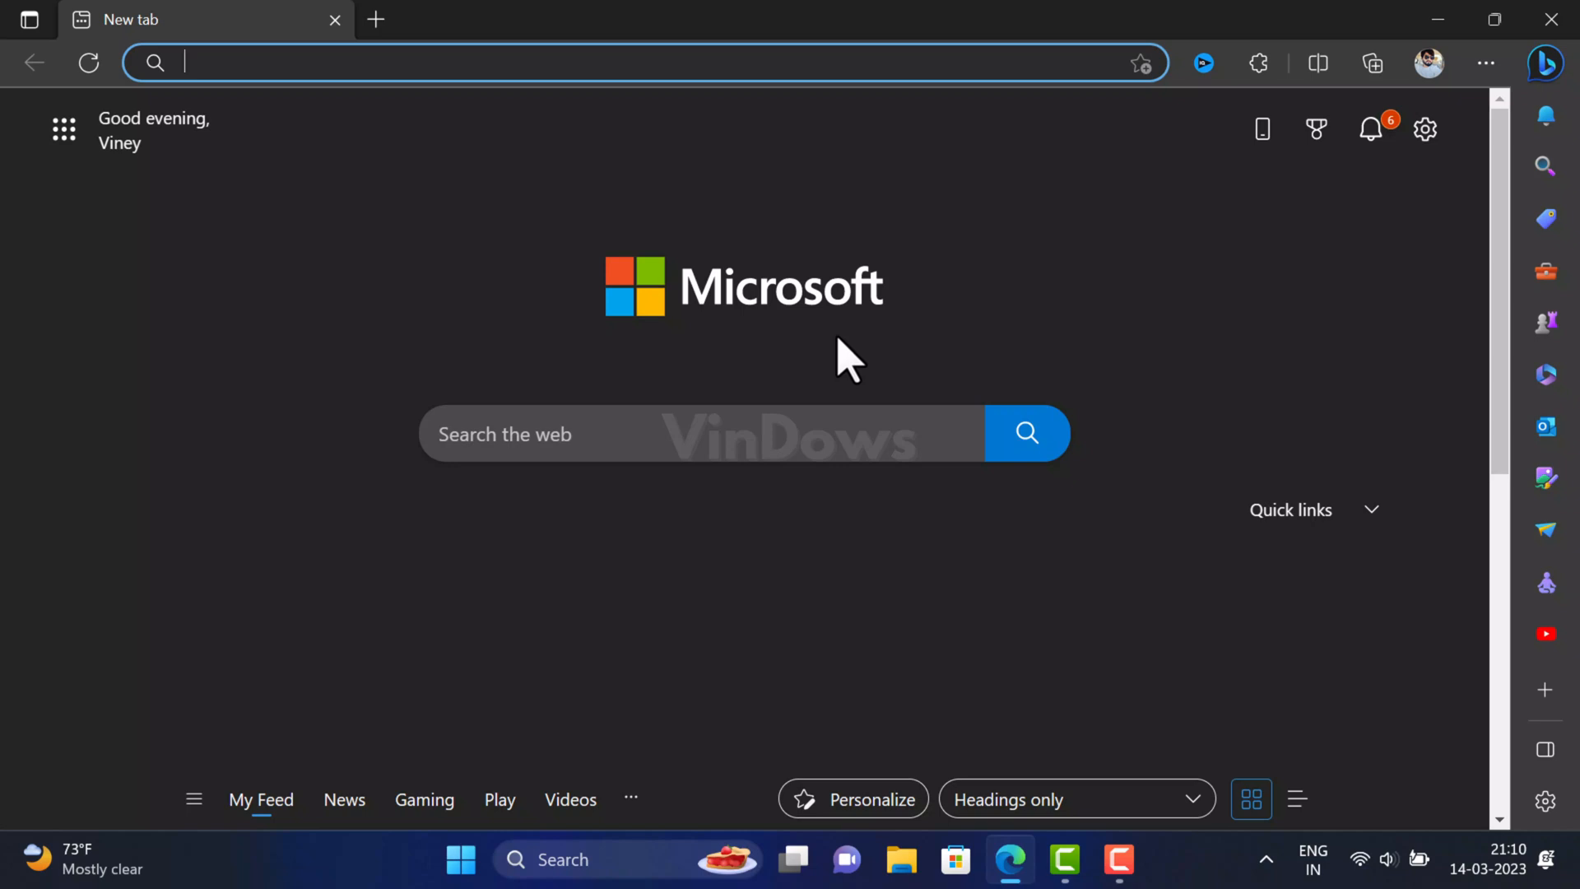
pyautogui.moveTo(1325, 338)
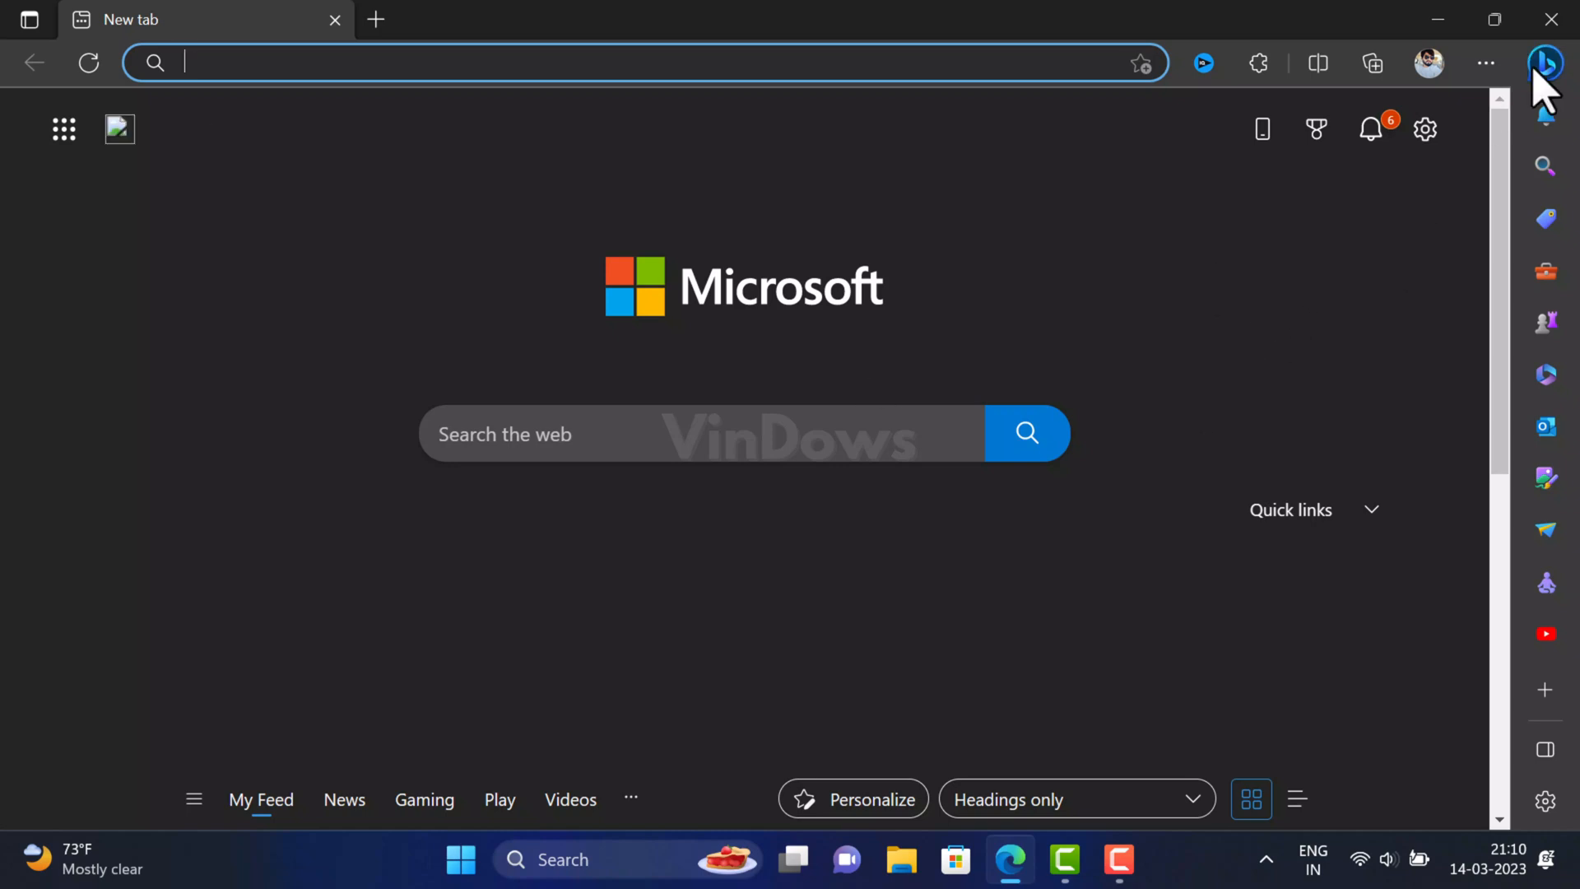
pyautogui.click(1544, 63)
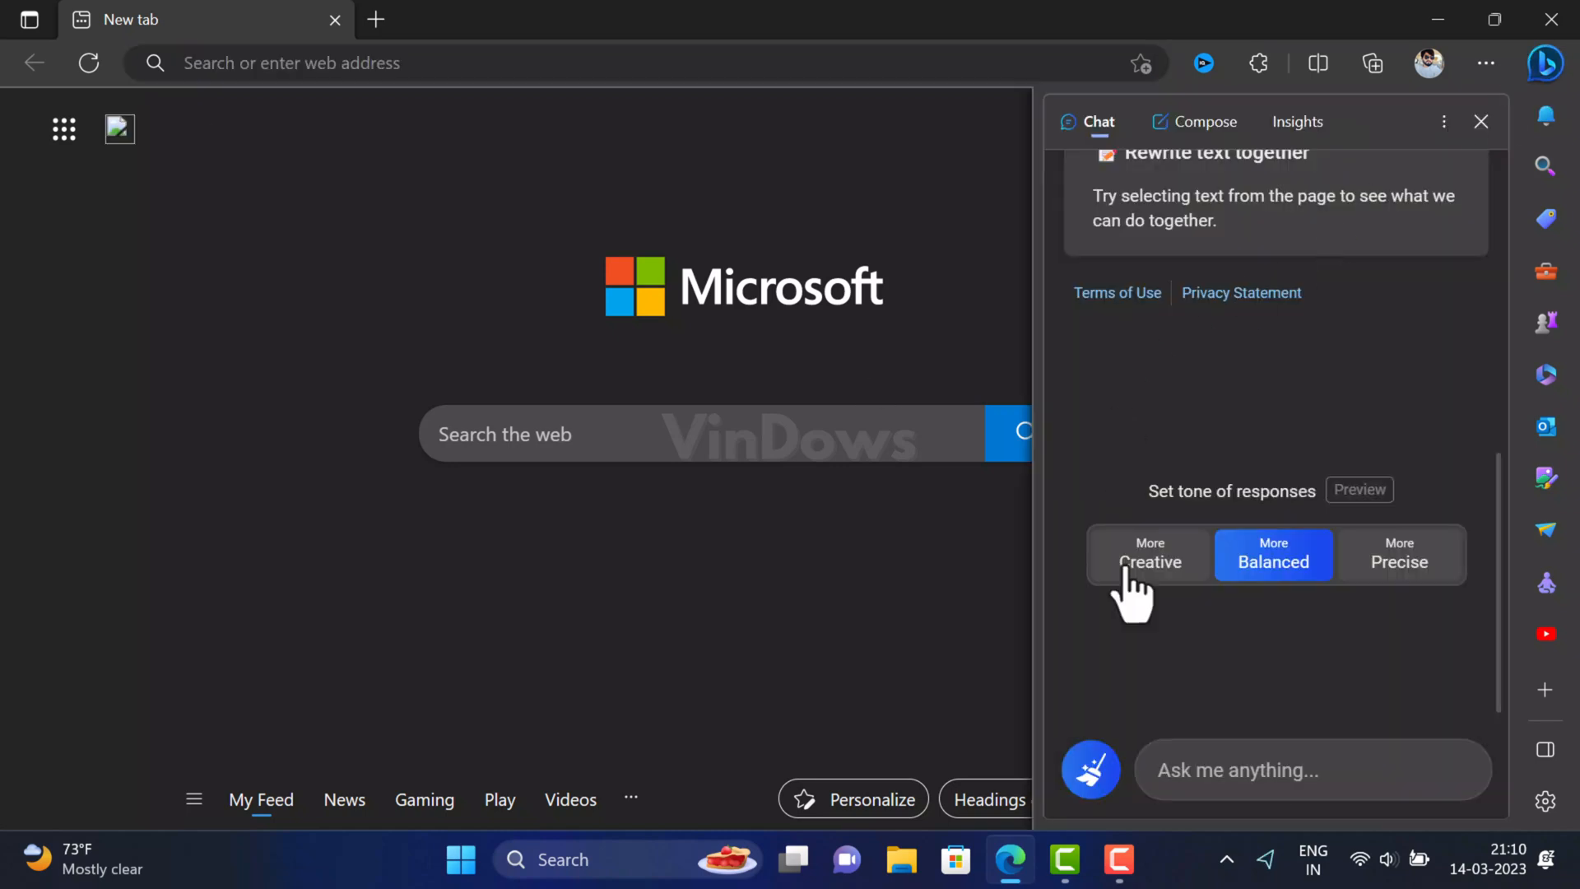
pyautogui.click(1204, 120)
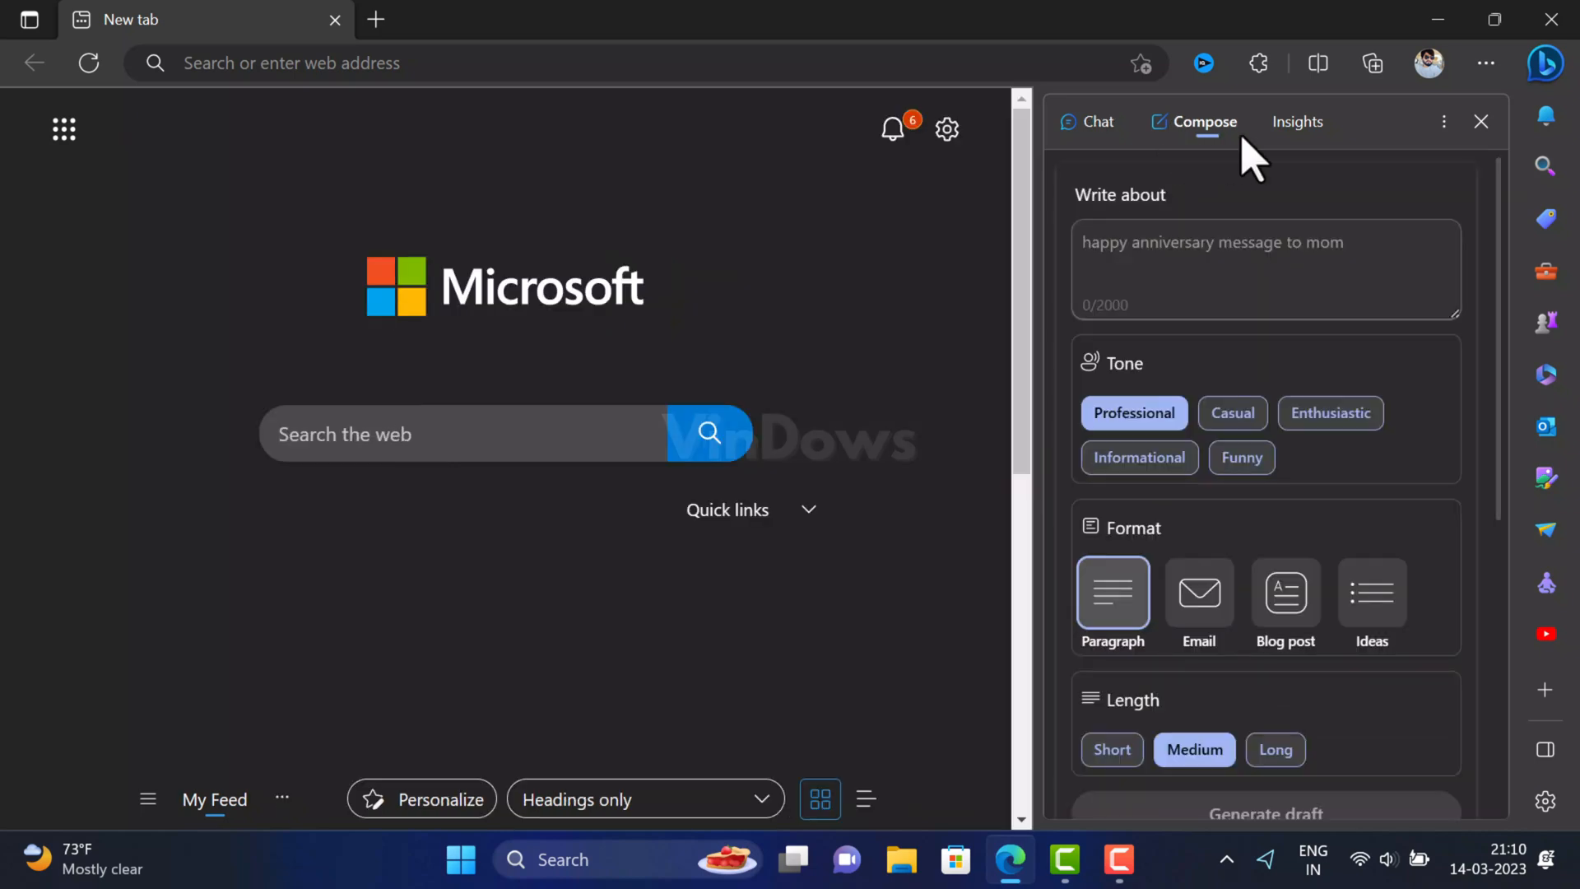
pyautogui.moveTo(1119, 156)
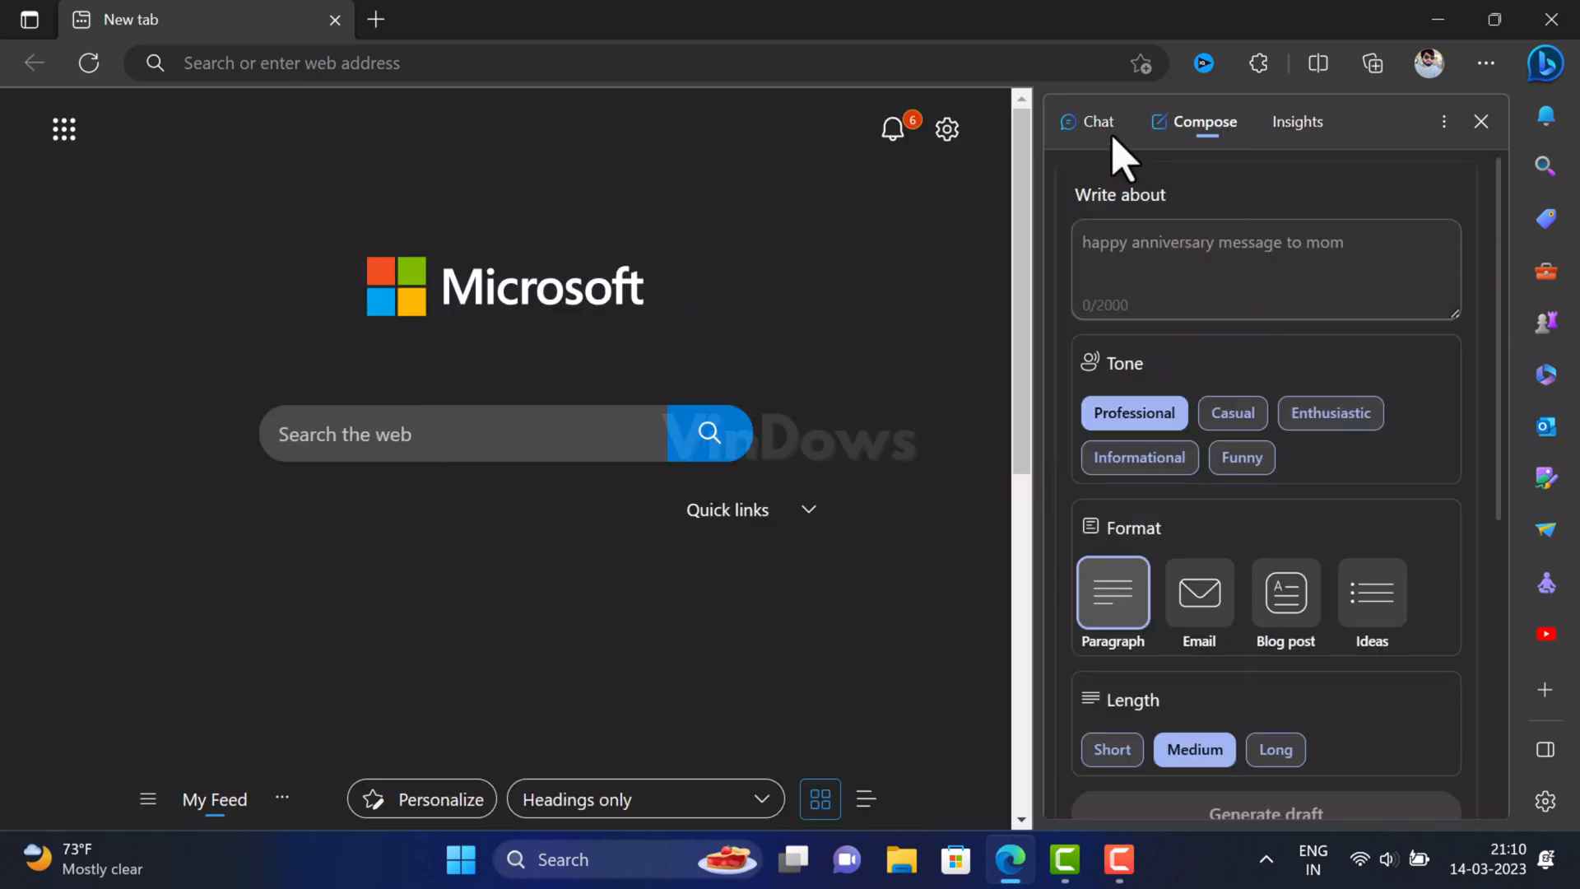
pyautogui.moveTo(1215, 157)
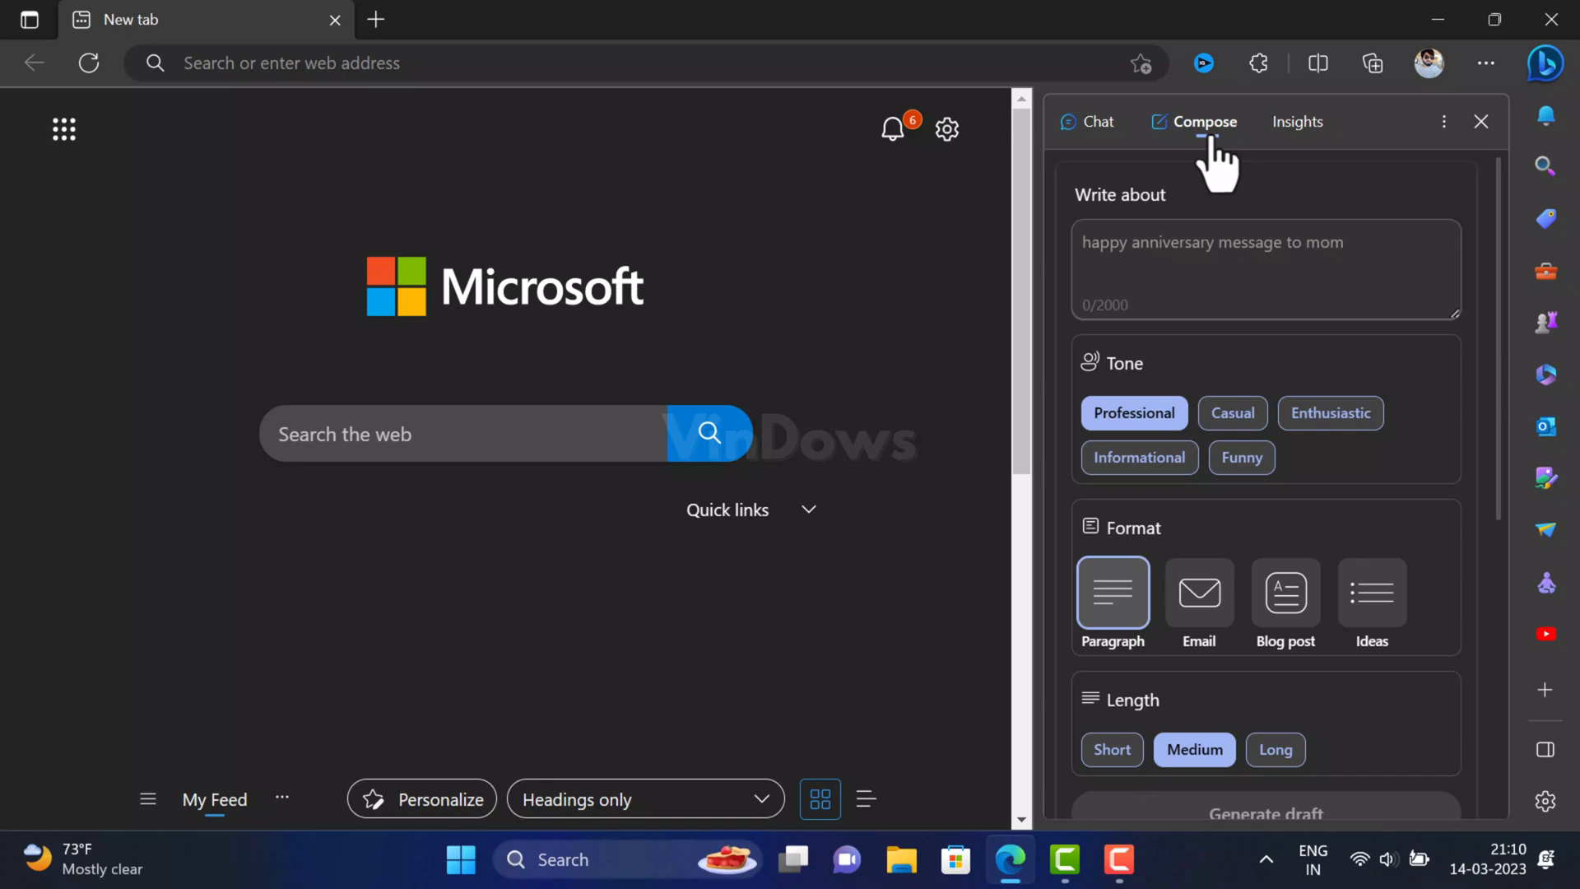
pyautogui.moveTo(1429, 150)
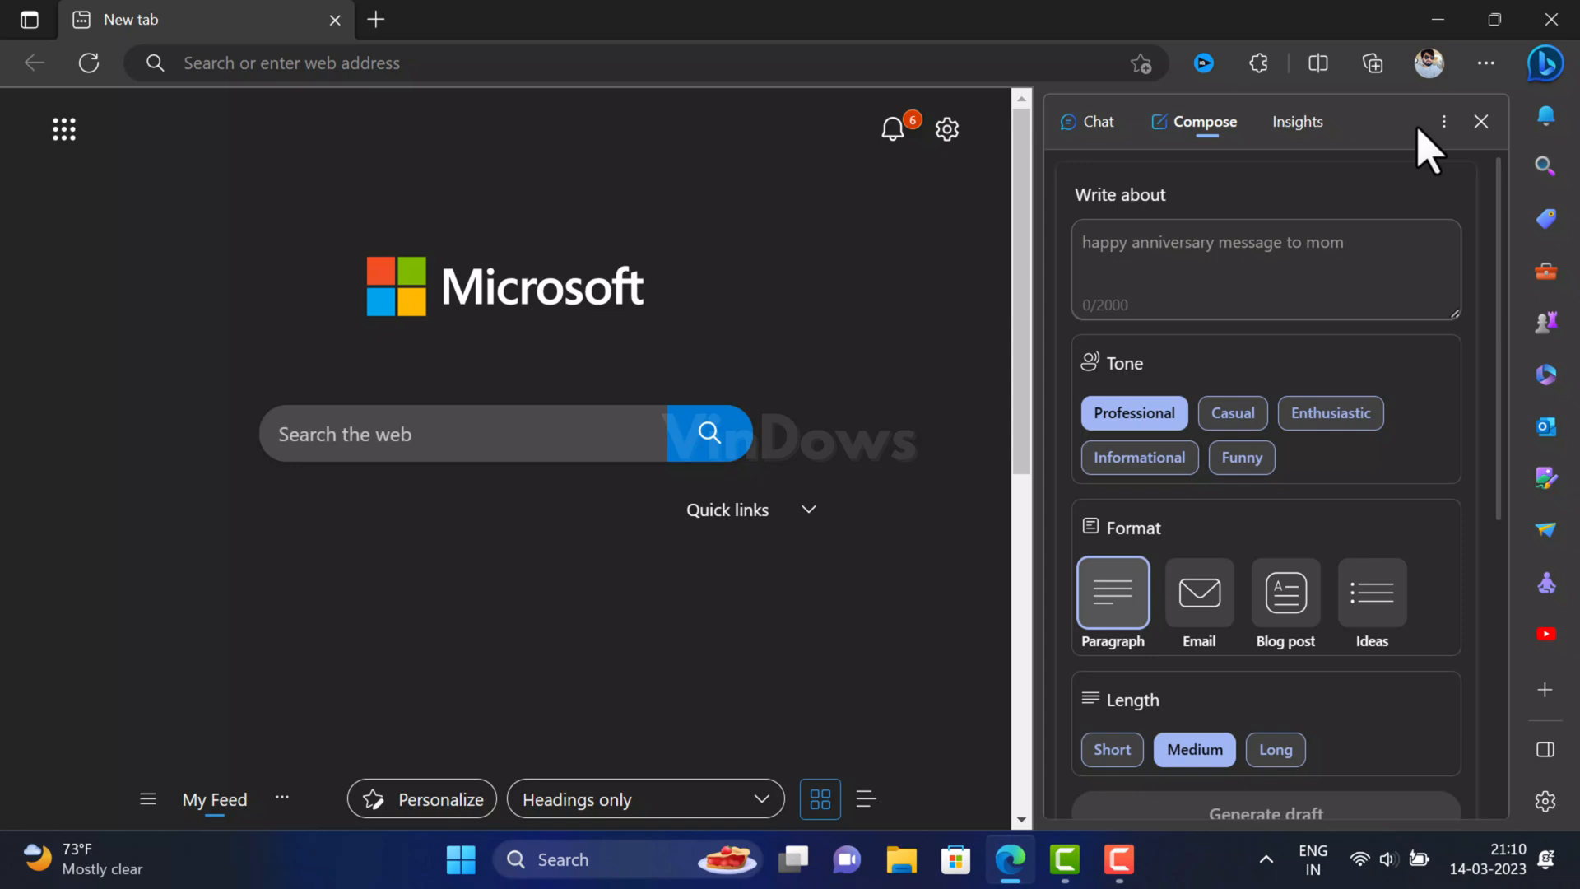
pyautogui.click(1480, 120)
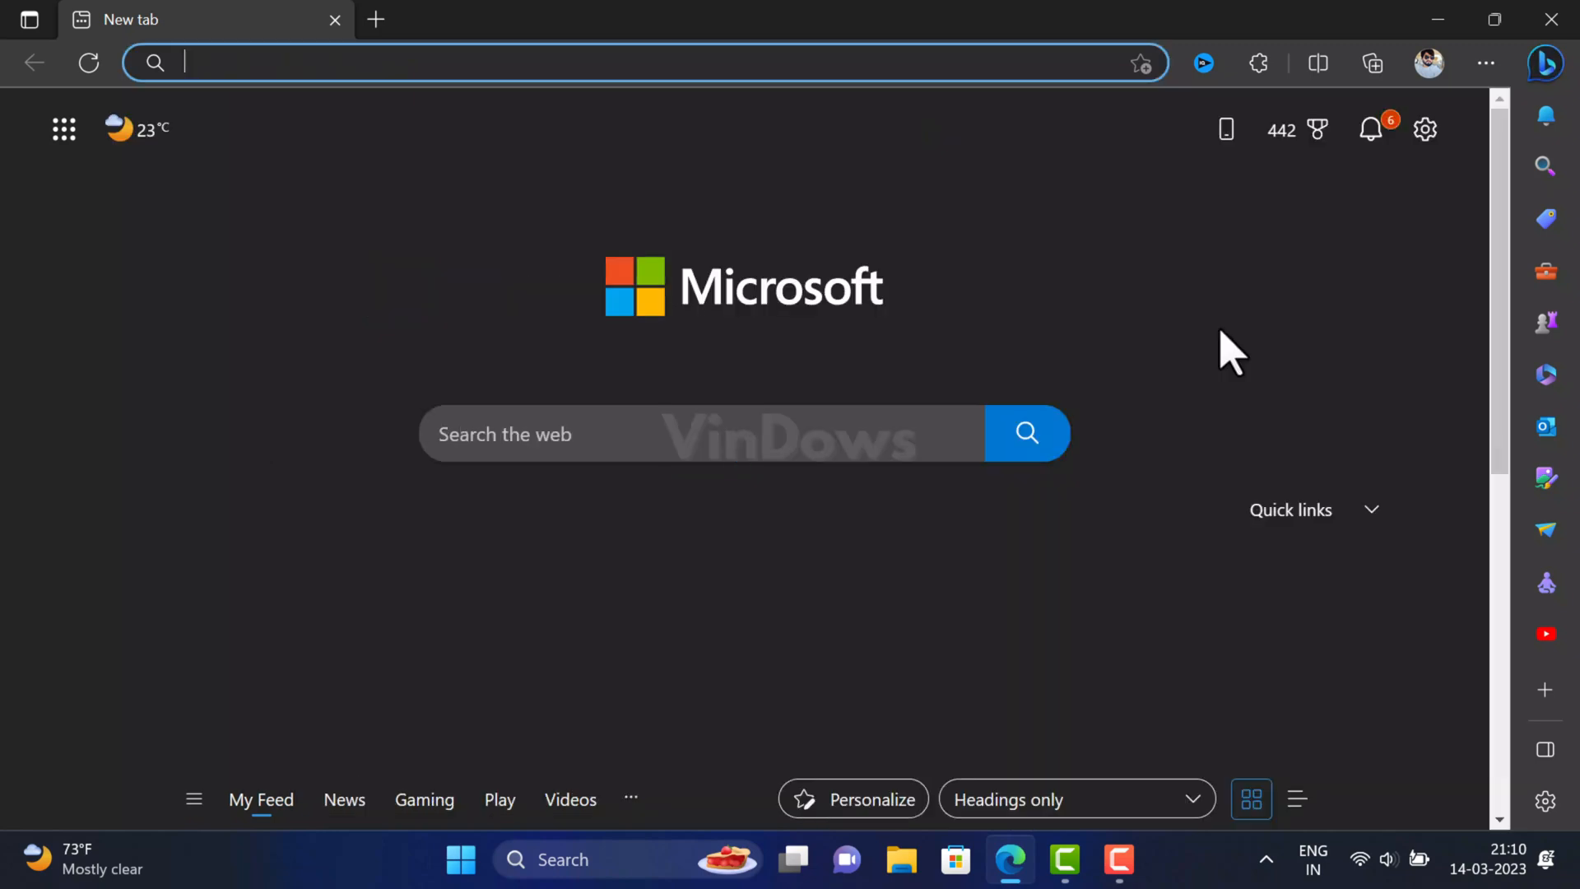
pyautogui.moveTo(1376, 95)
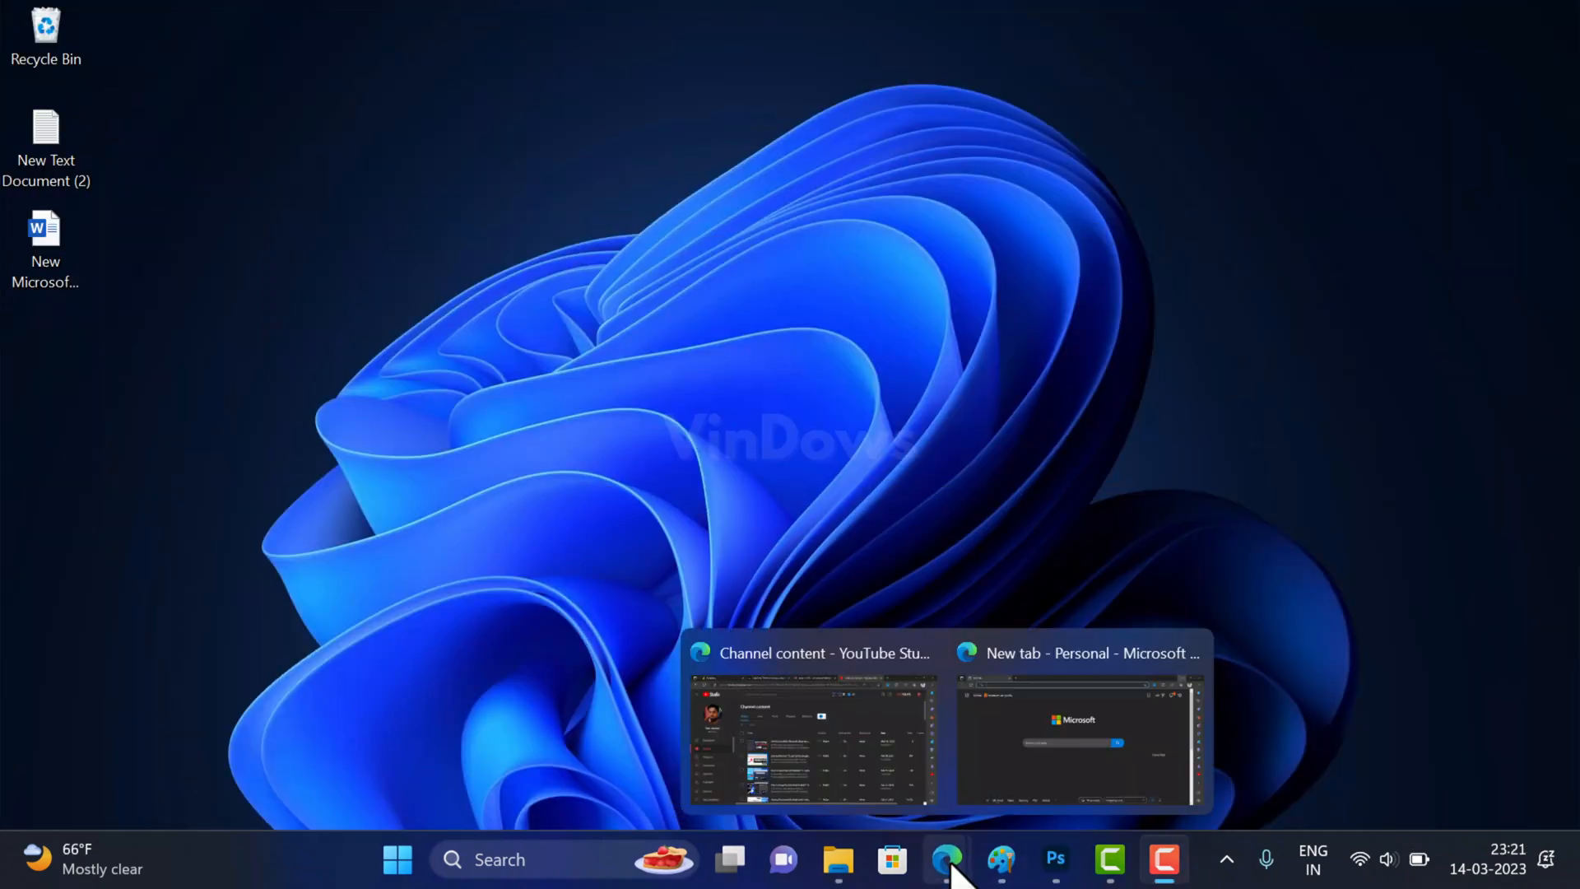
# Step: Bring the Edge window forward and reach Settings from the main menu
pyautogui.click(1079, 736)
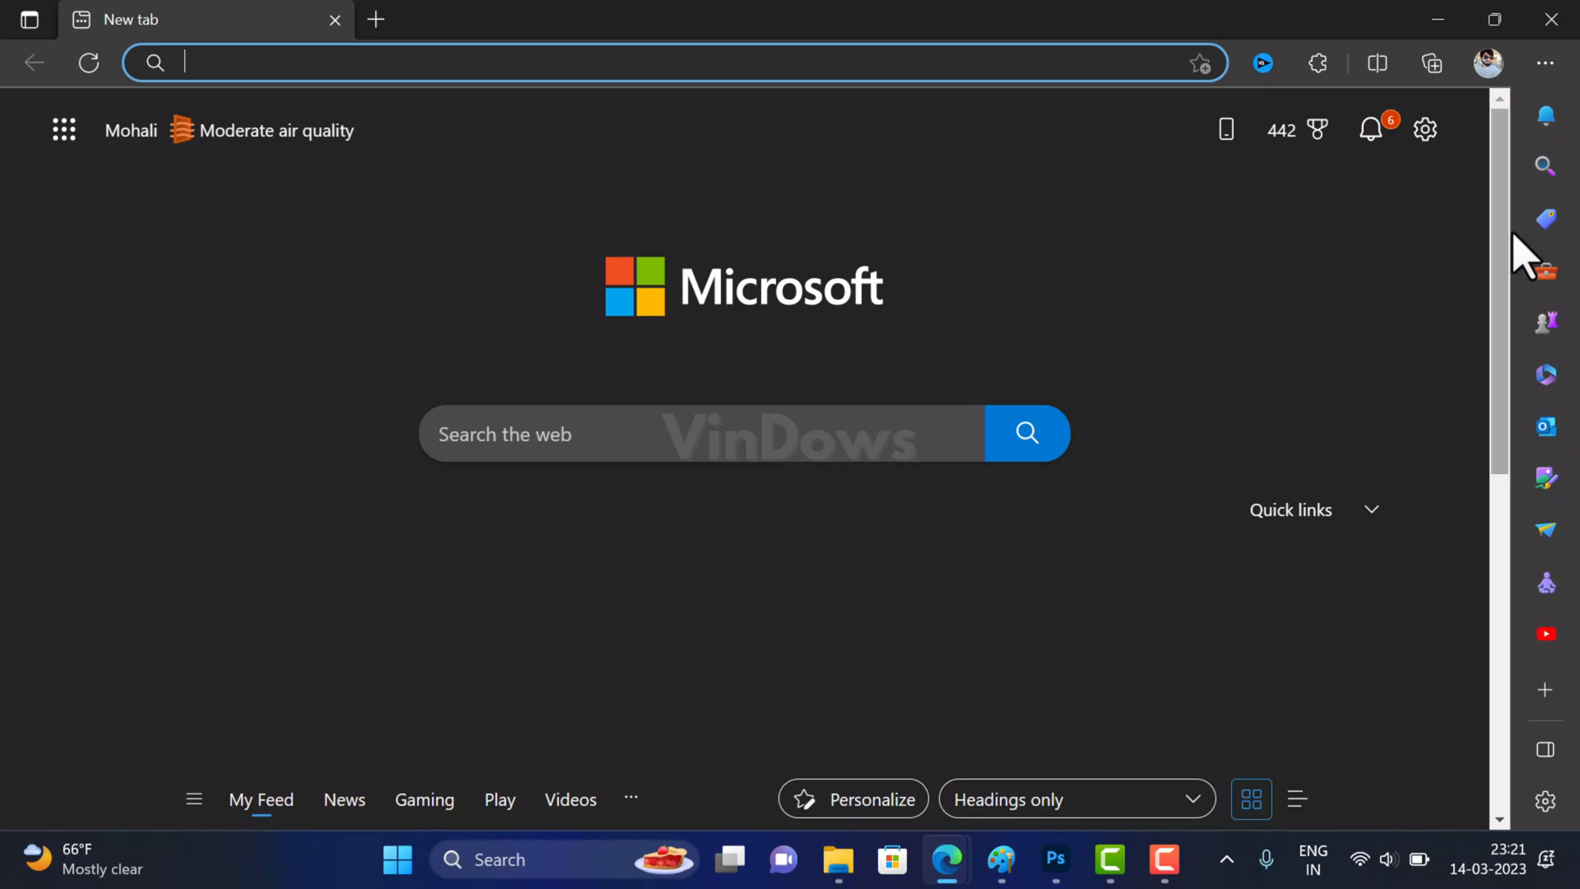
pyautogui.click(1544, 62)
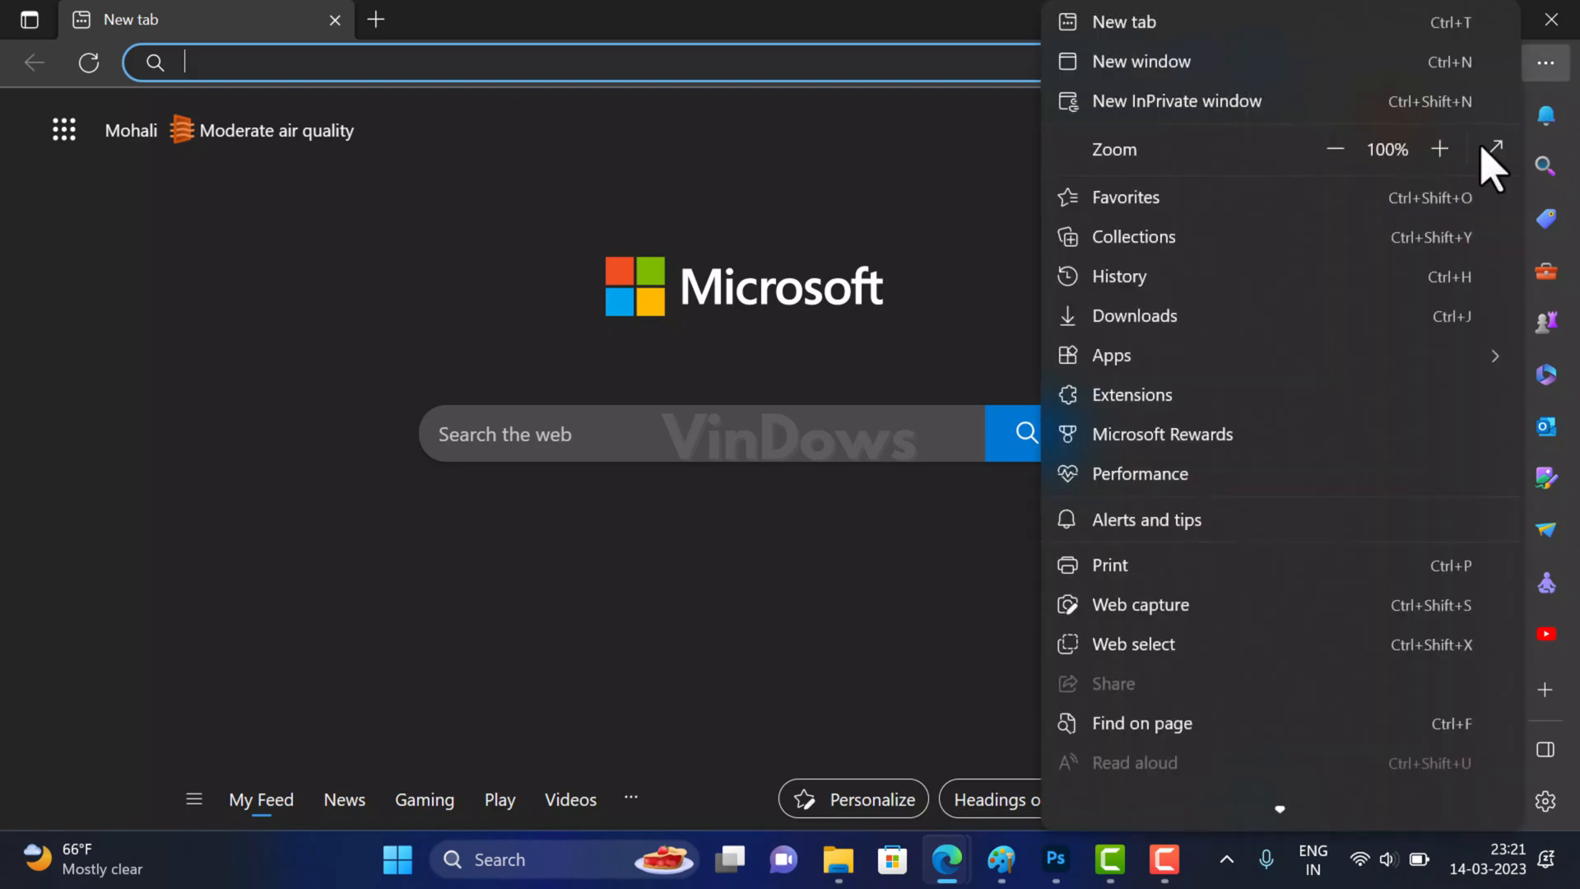
pyautogui.scroll(-3)
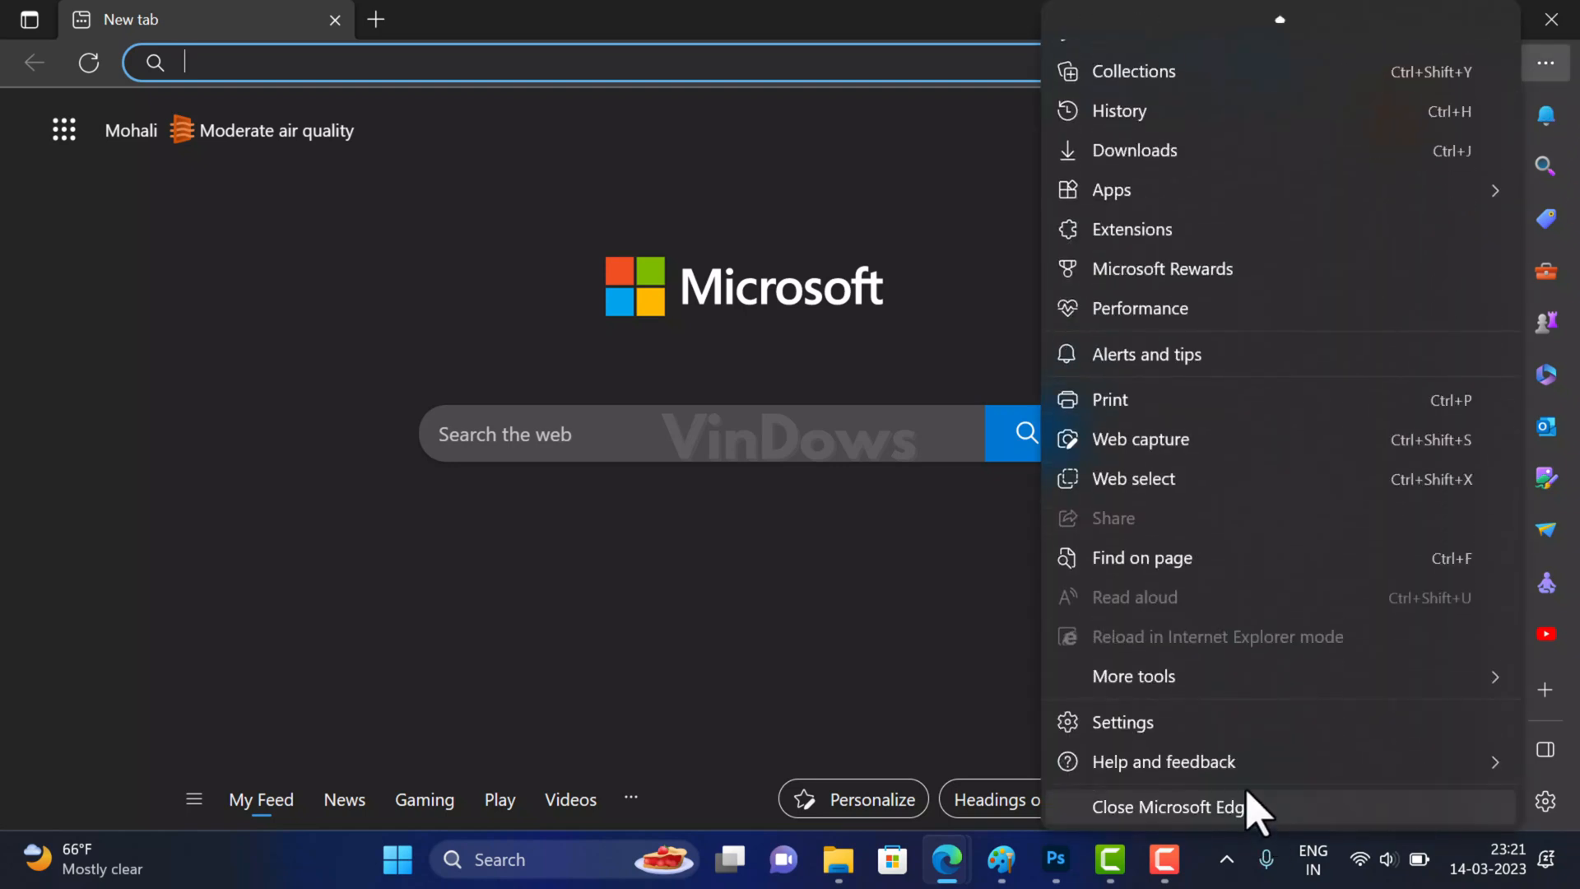
pyautogui.click(1124, 721)
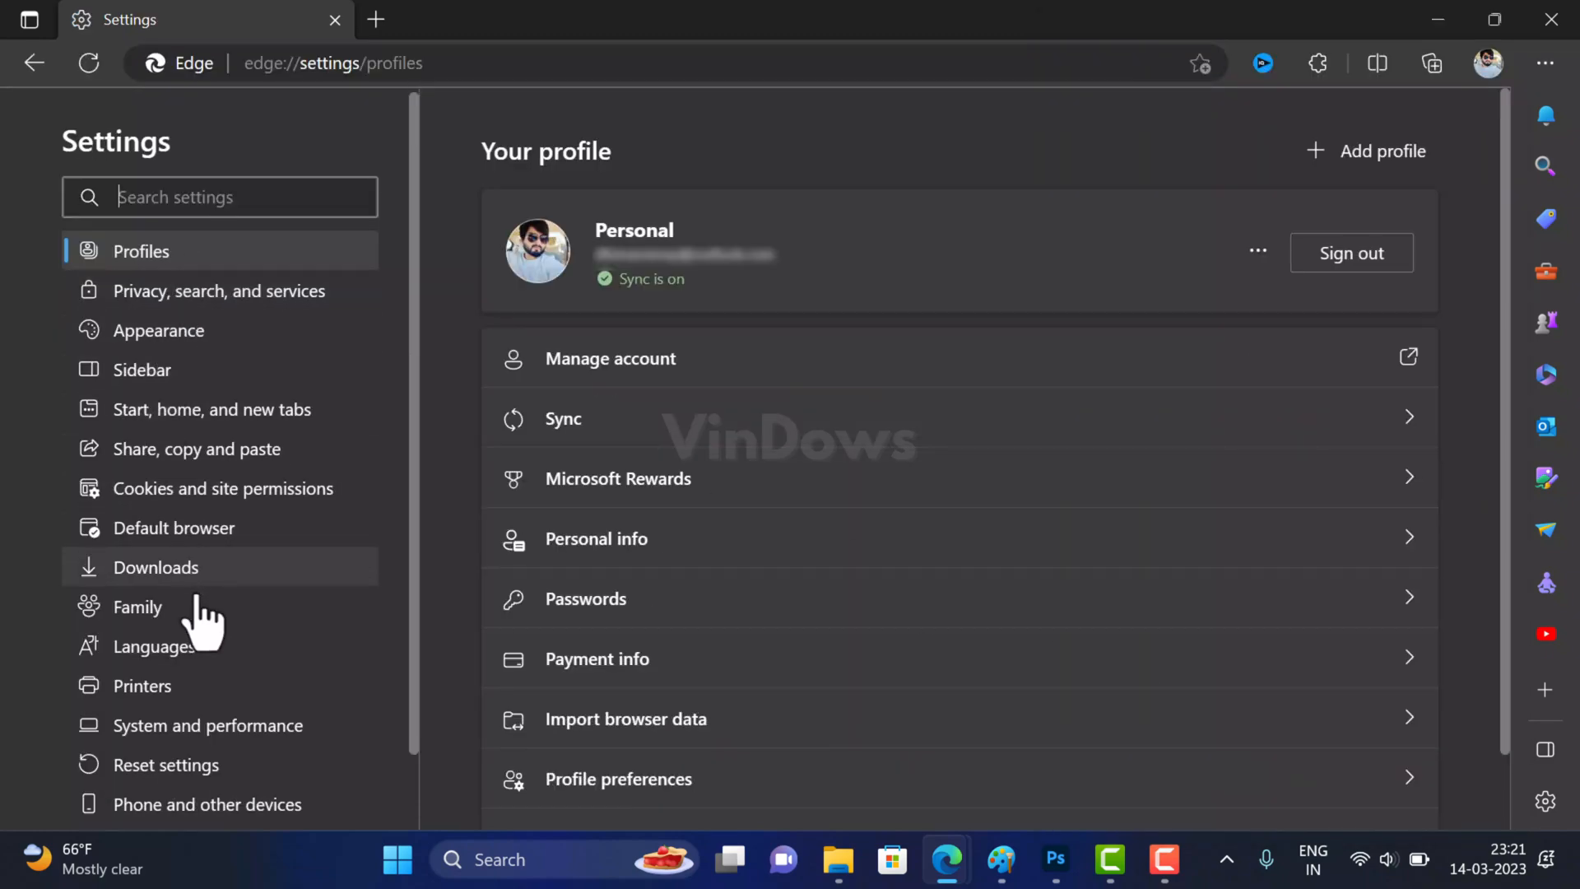
# Step: In System and performance, toggle Startup boost off and back on
pyautogui.click(207, 724)
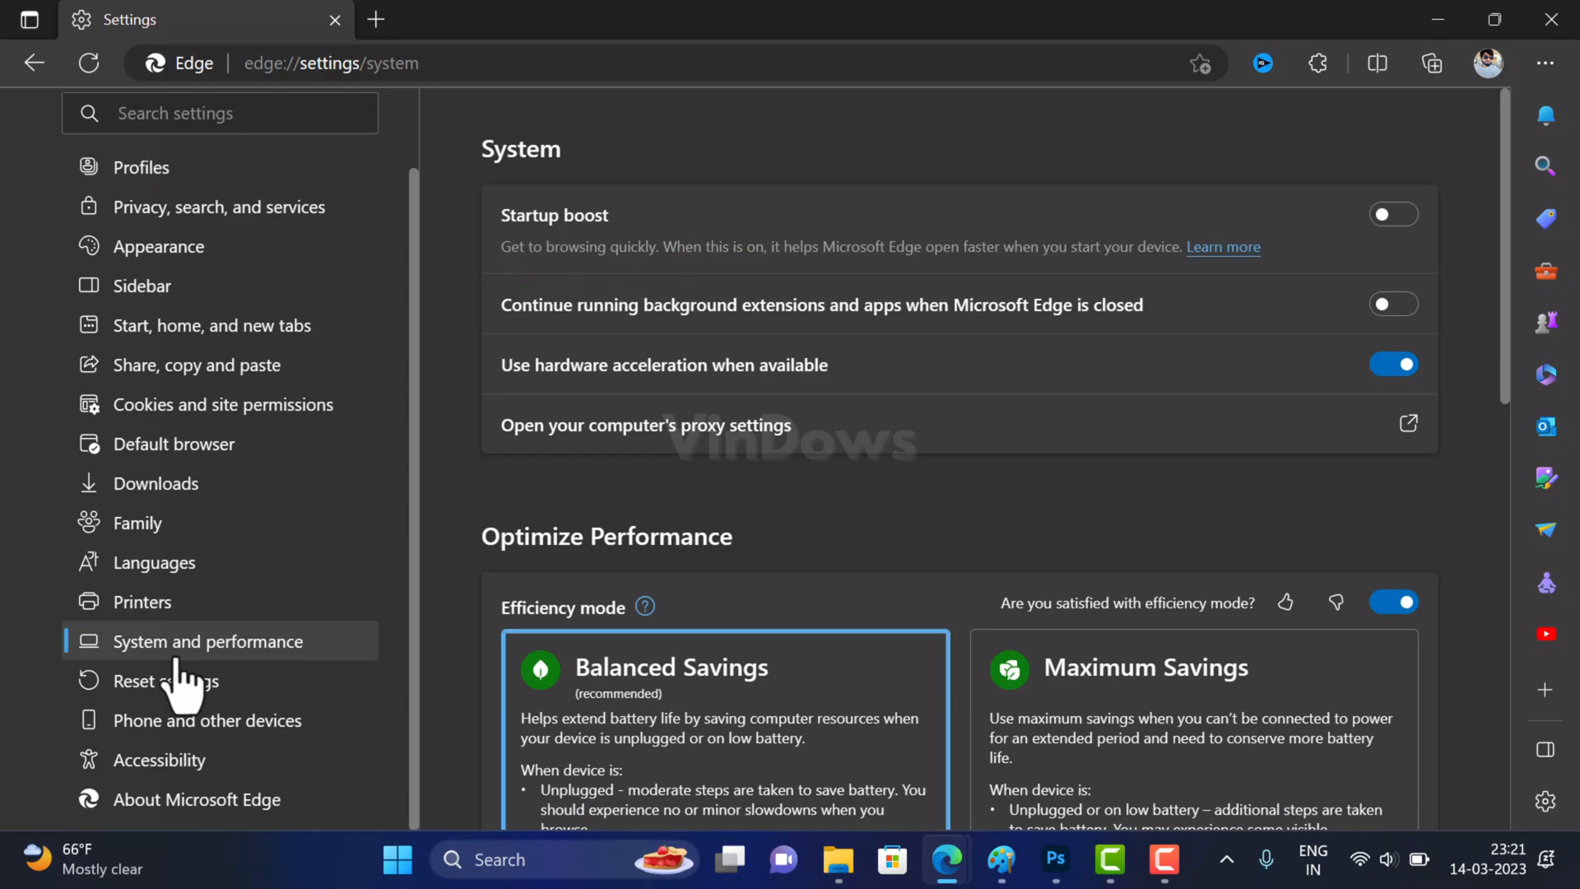
pyautogui.click(1394, 214)
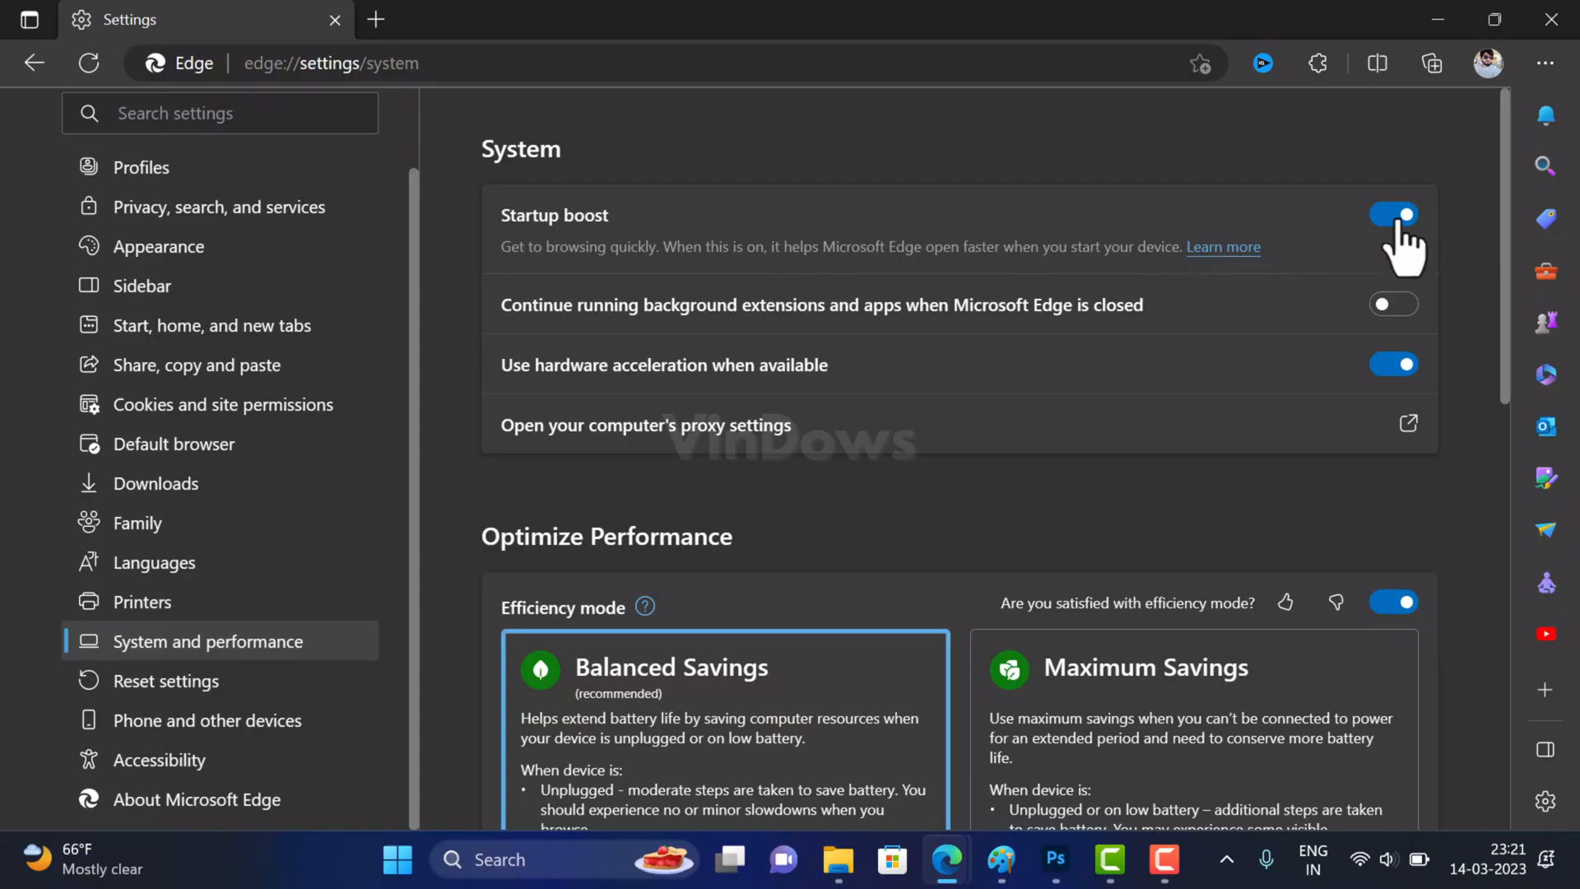
pyautogui.click(1394, 214)
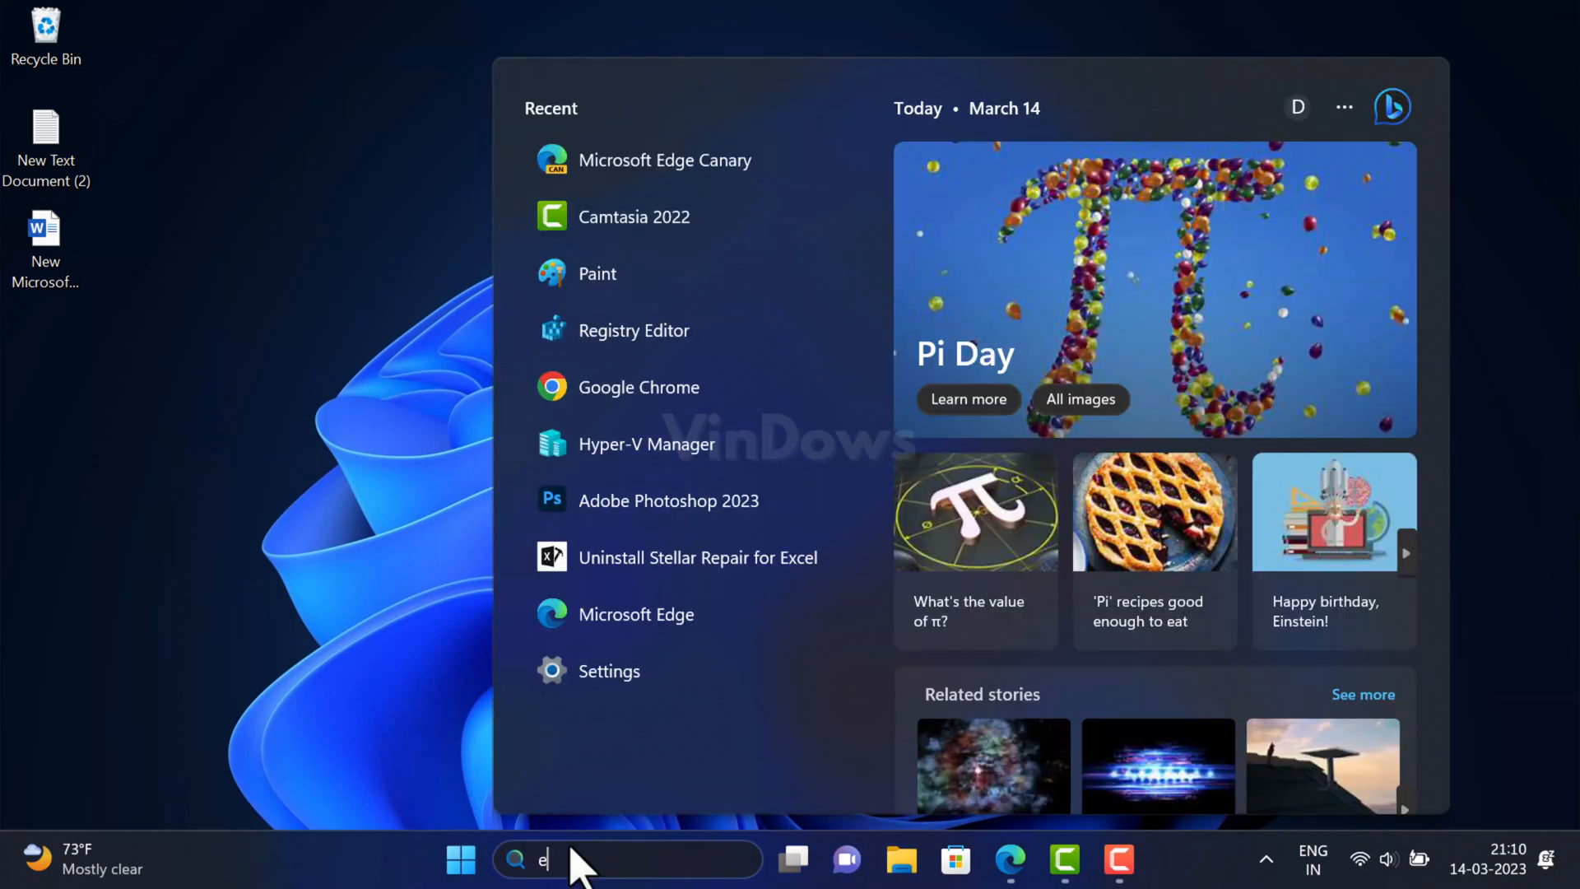
# Step: Search Windows for 'edge' and reveal the Microsoft Edge shortcut's folder
pyautogui.write('dge')
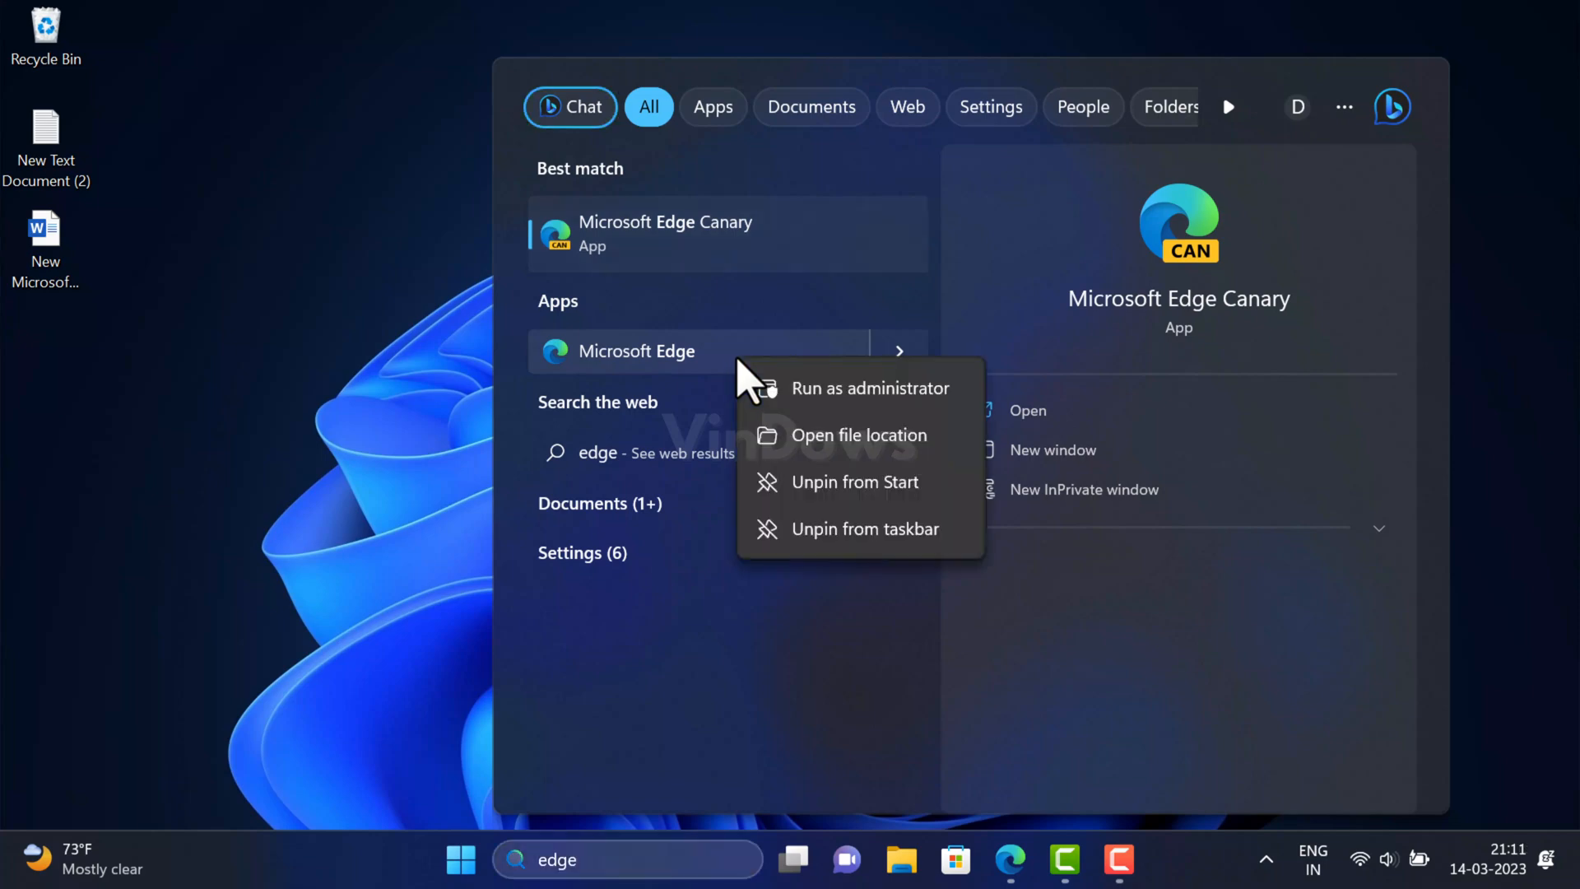
pyautogui.click(860, 434)
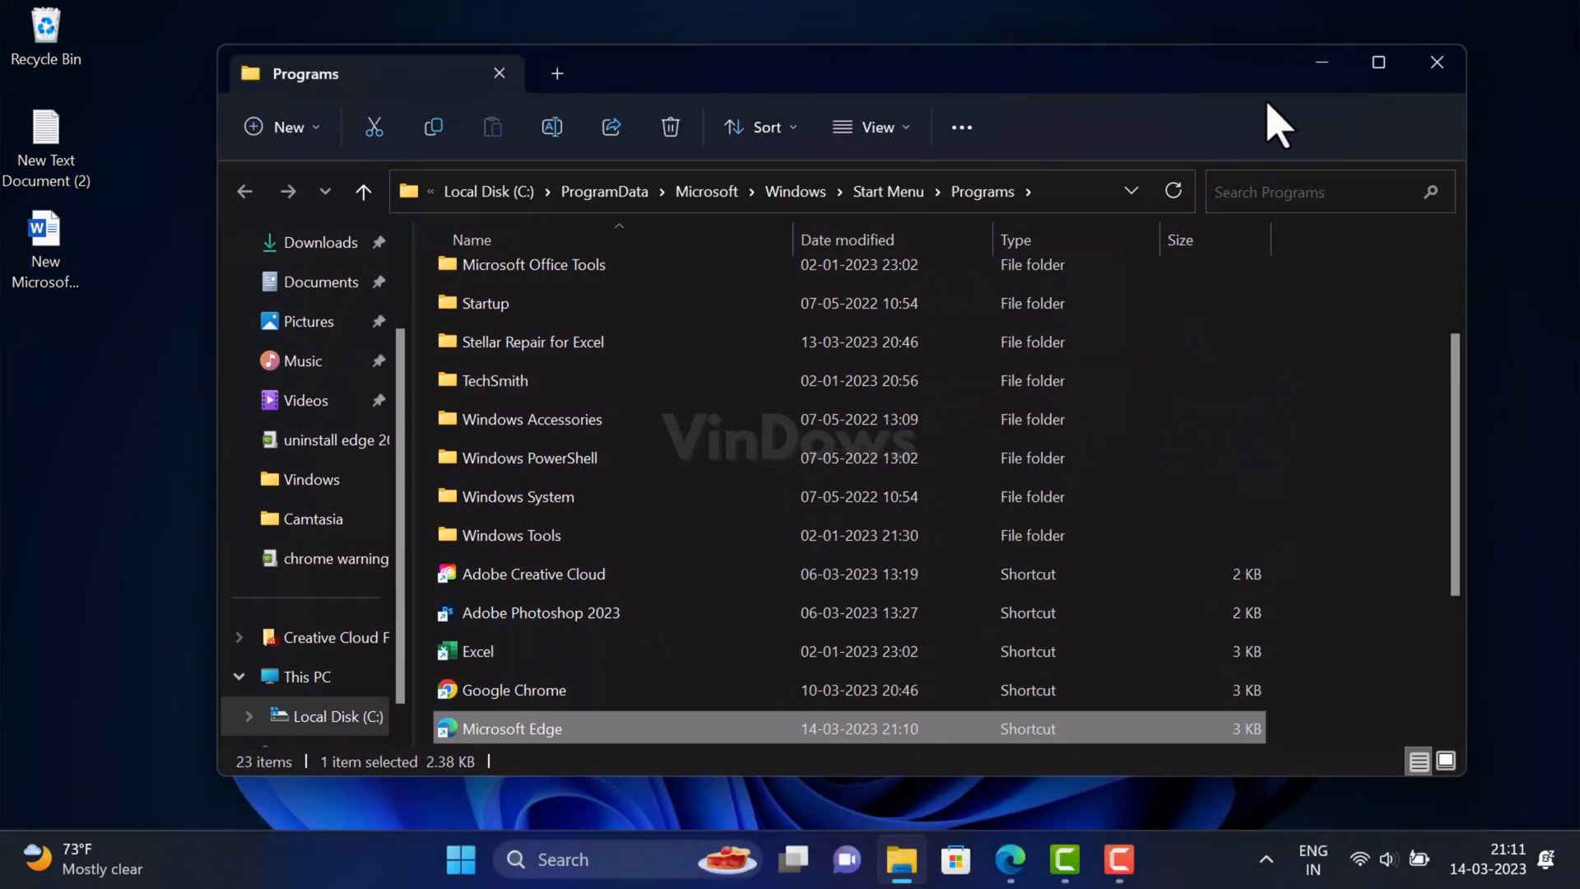
# Step: Maximize the Programs folder and bring up the Microsoft Edge shortcut's context menu for Properties
pyautogui.click(1378, 61)
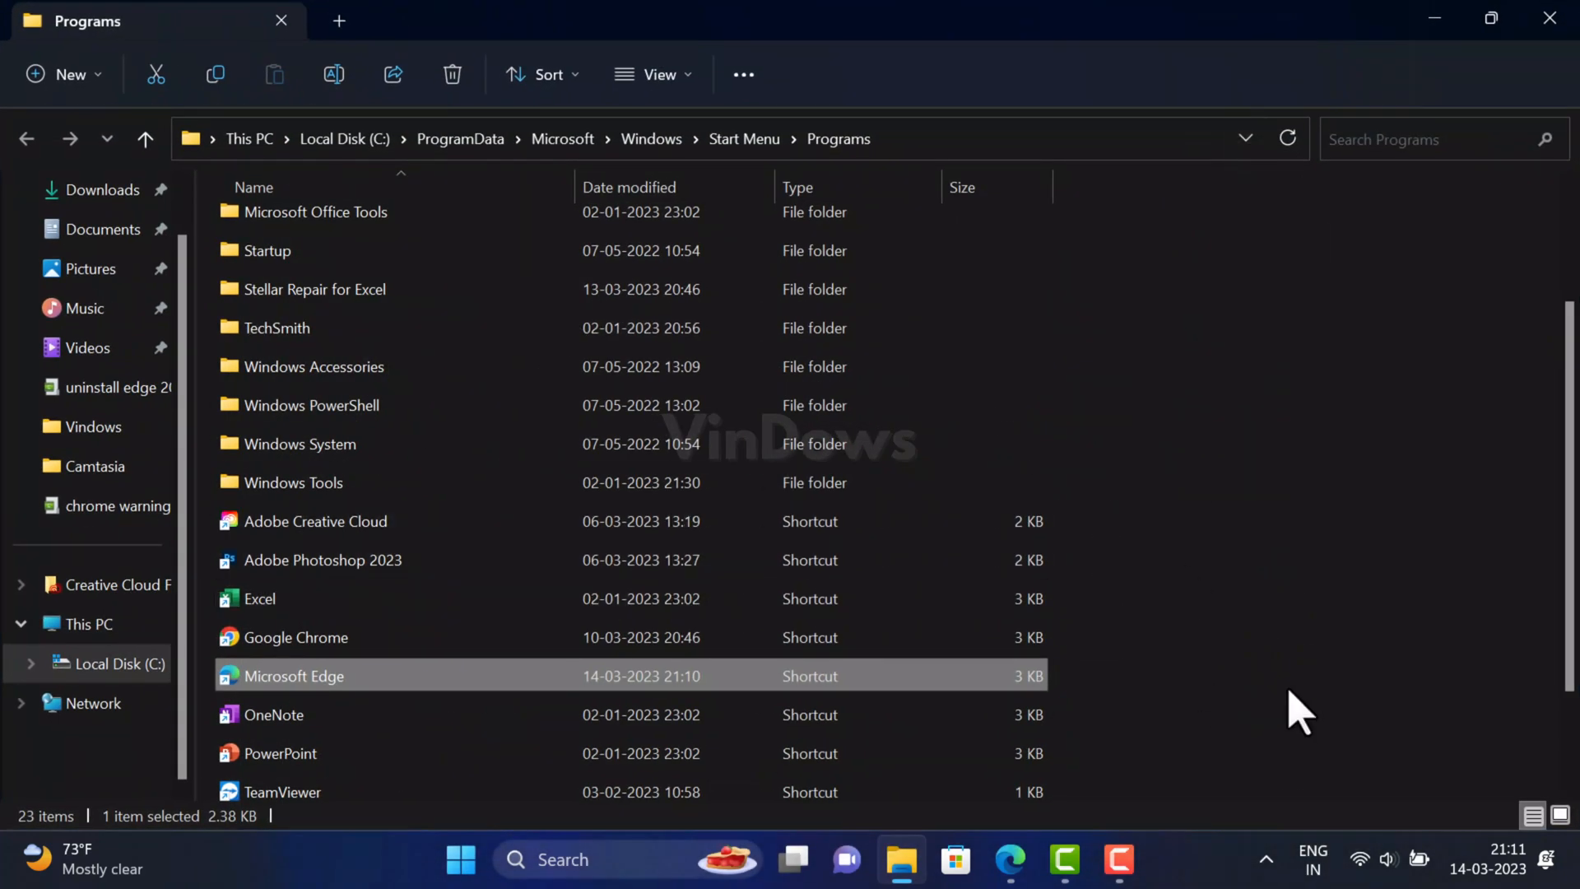
pyautogui.moveTo(484, 701)
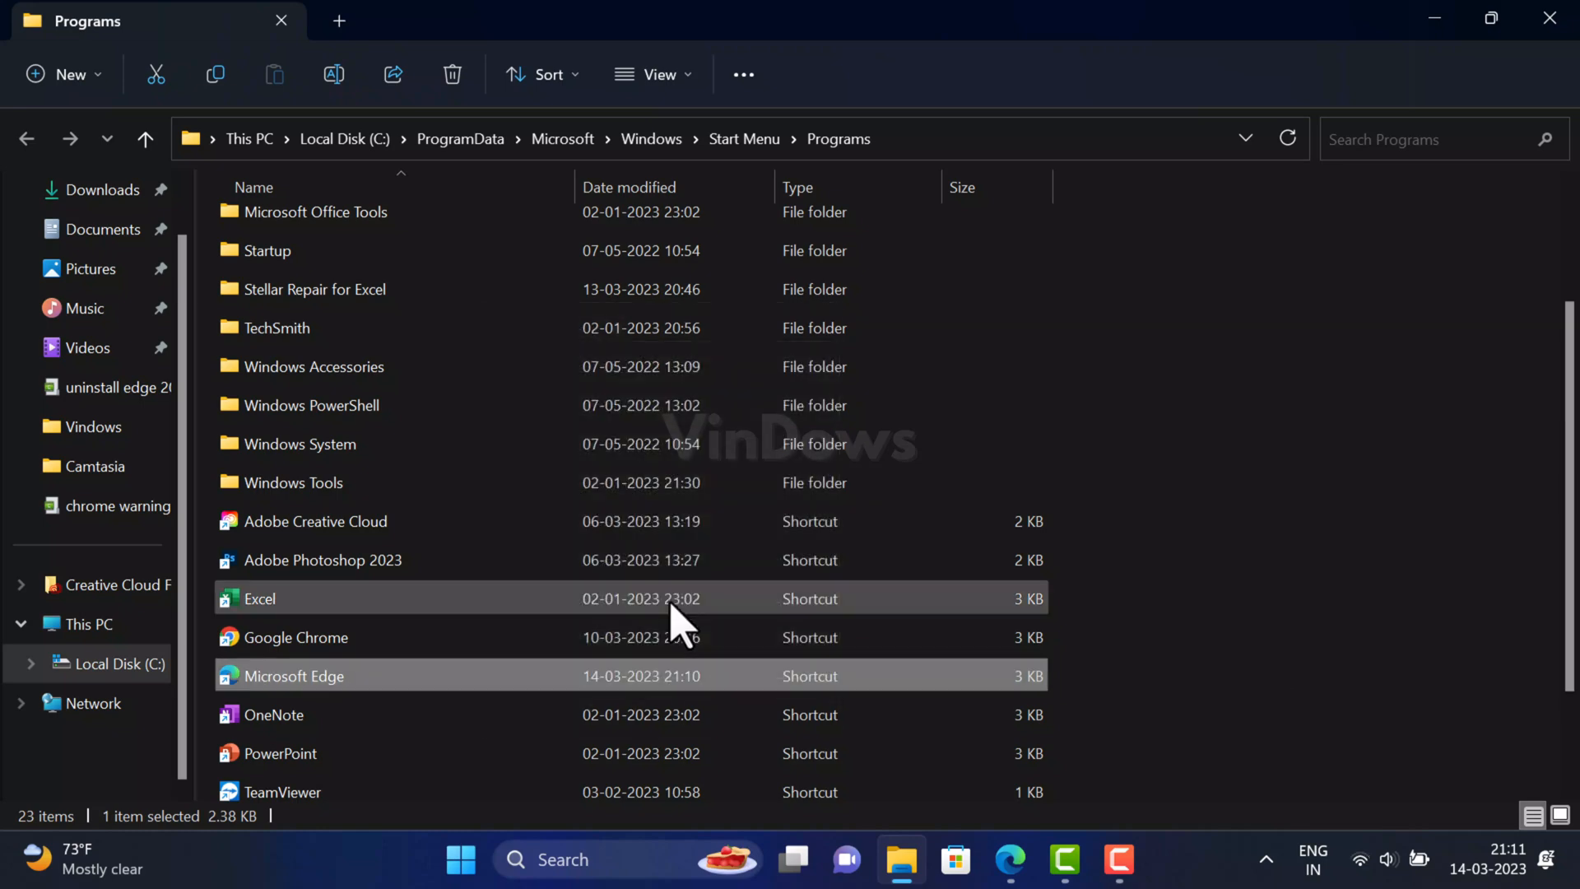
pyautogui.rightClick(294, 675)
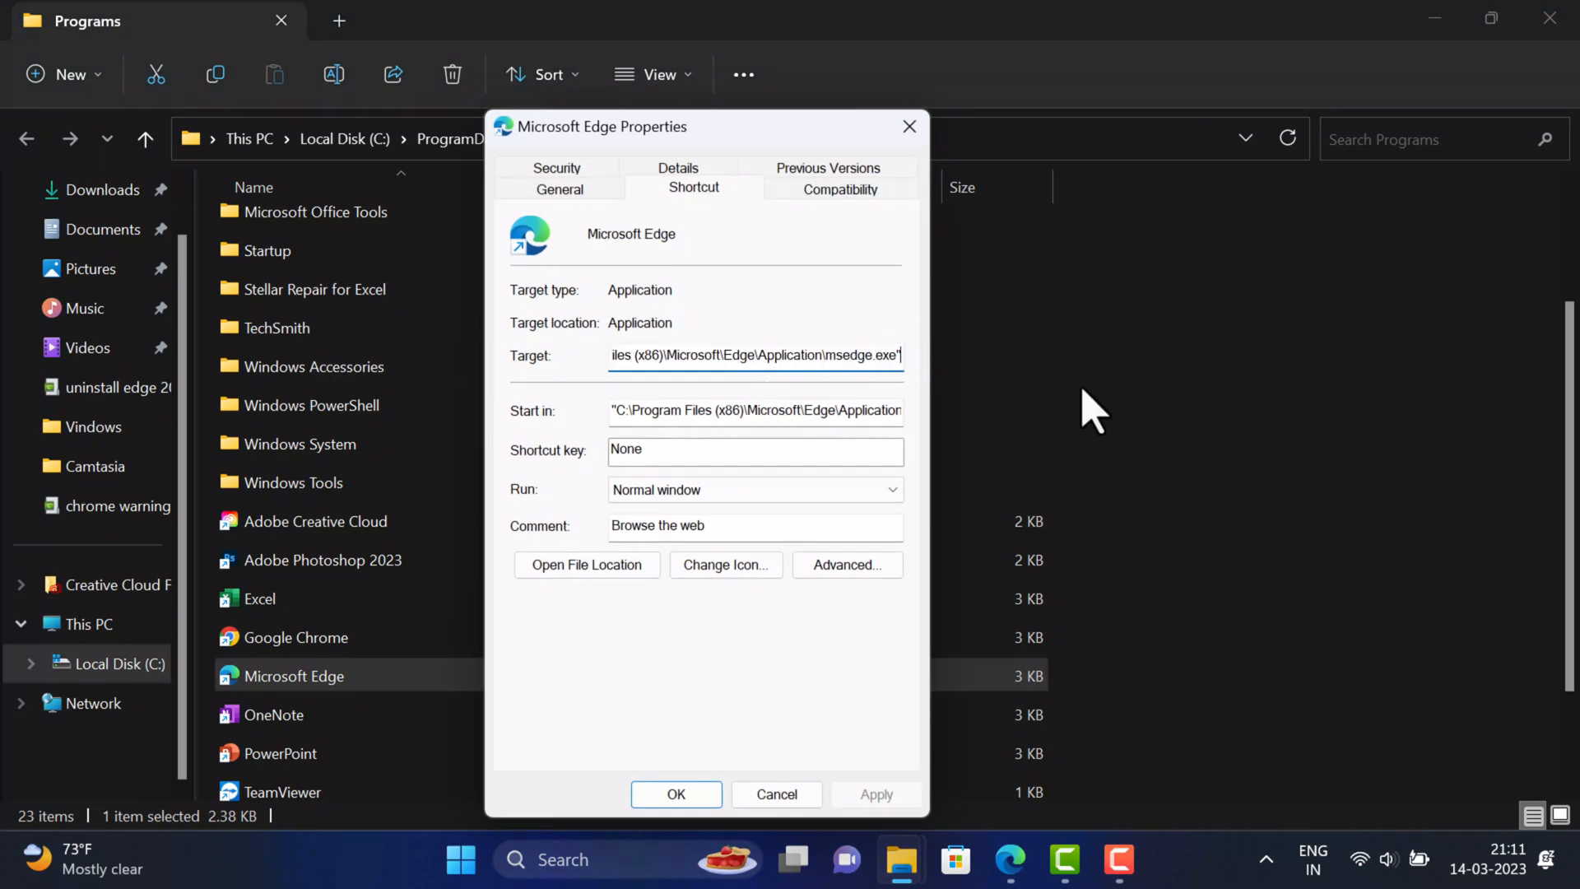
# Step: Append --disable-features=msUndersideButton to the shortcut target and apply it with administrator permission
pyautogui.write('"')
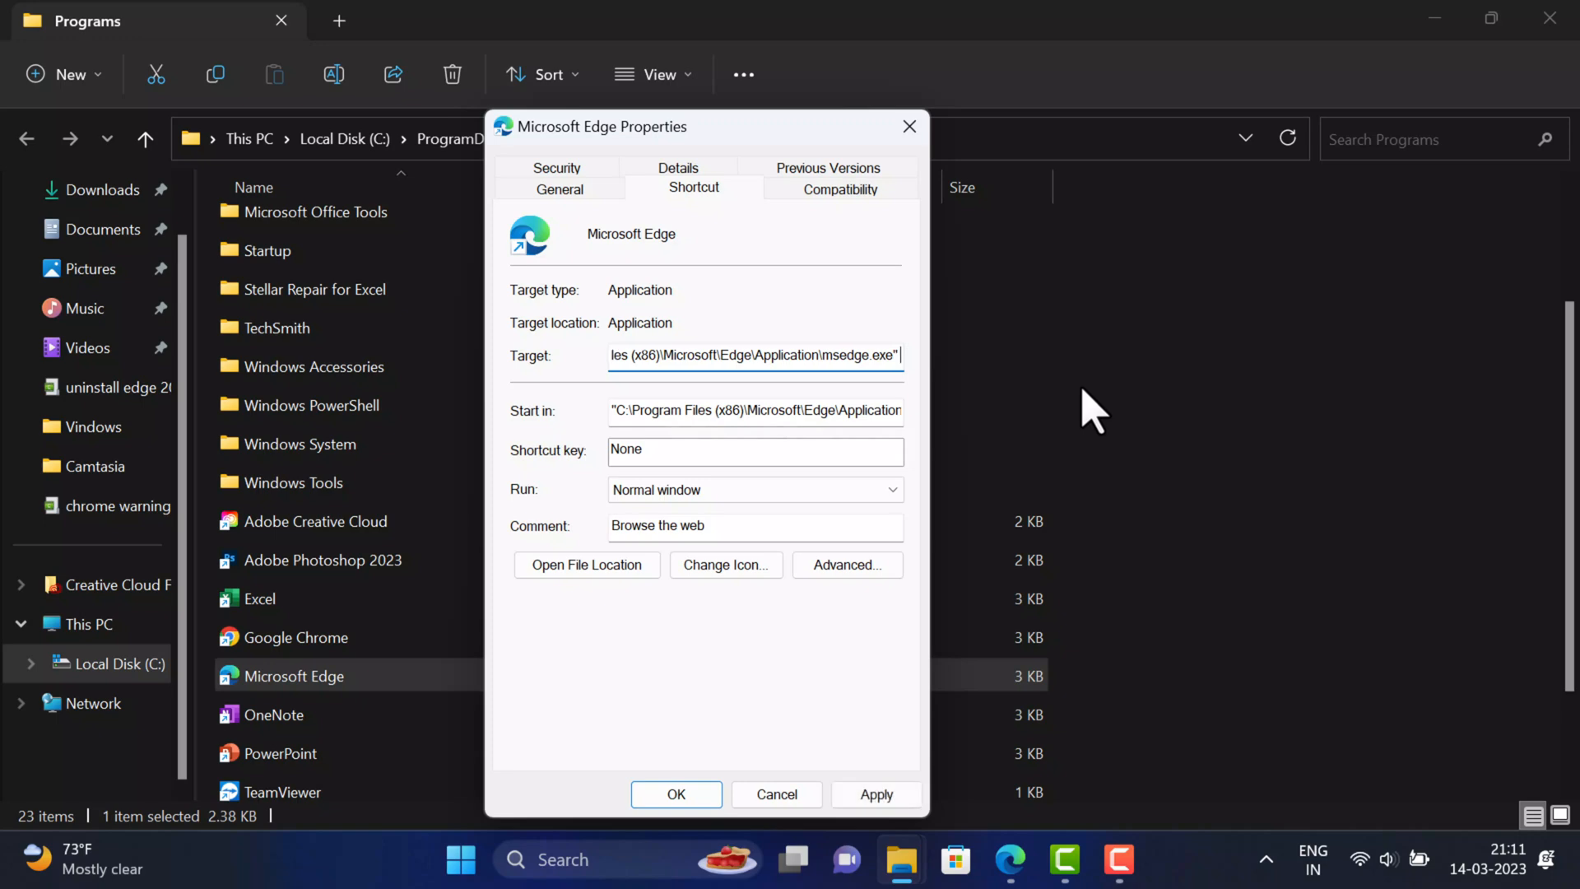
pyautogui.write('--disable-features=msUndersideButton')
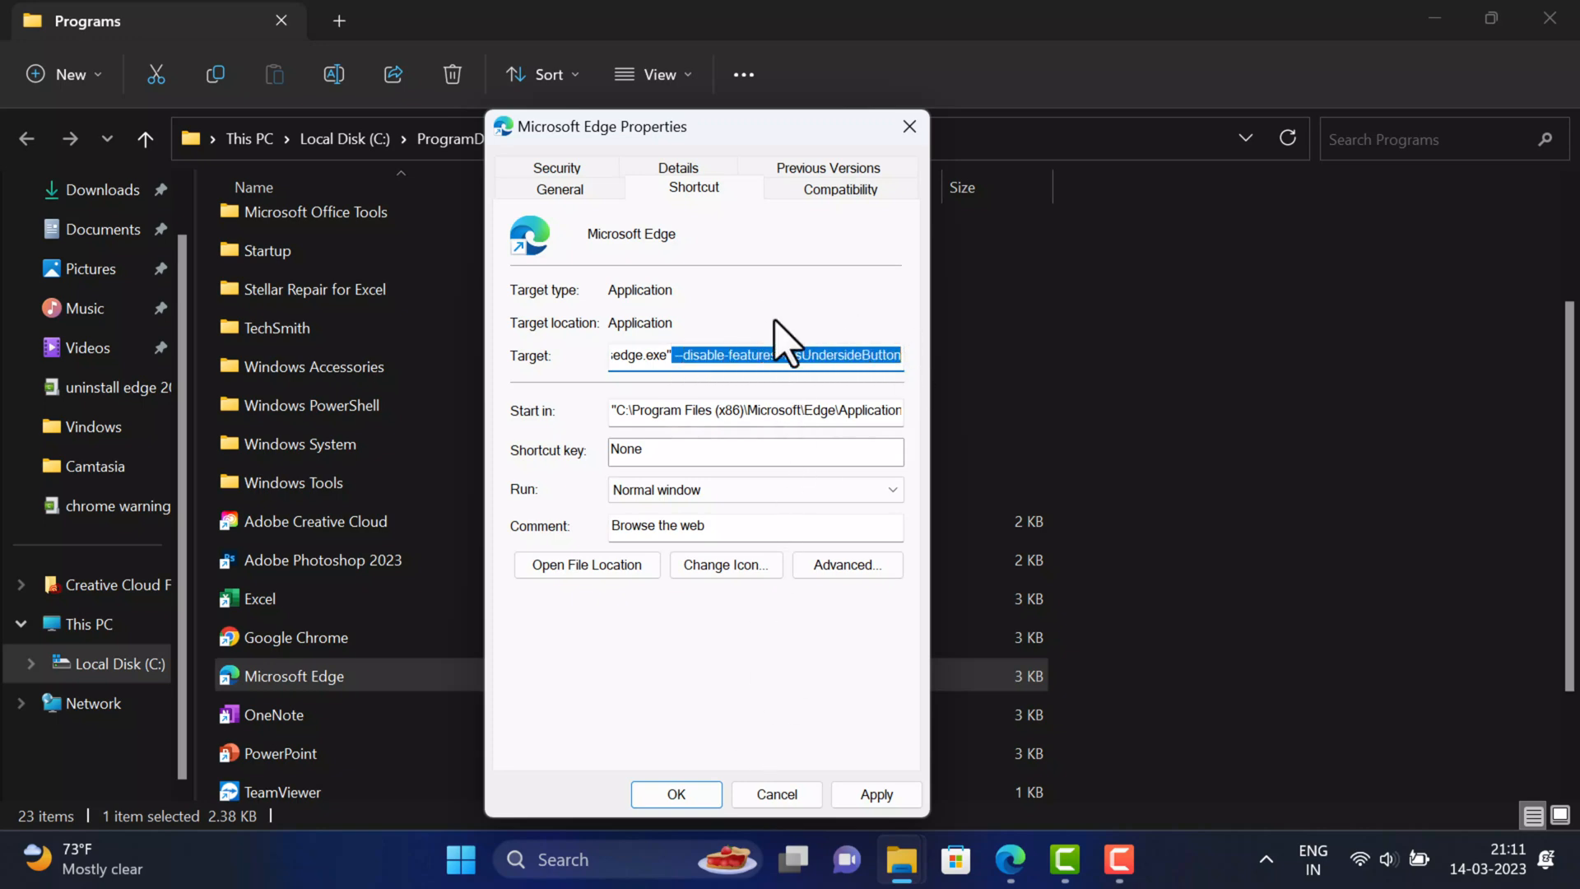
pyautogui.click(876, 793)
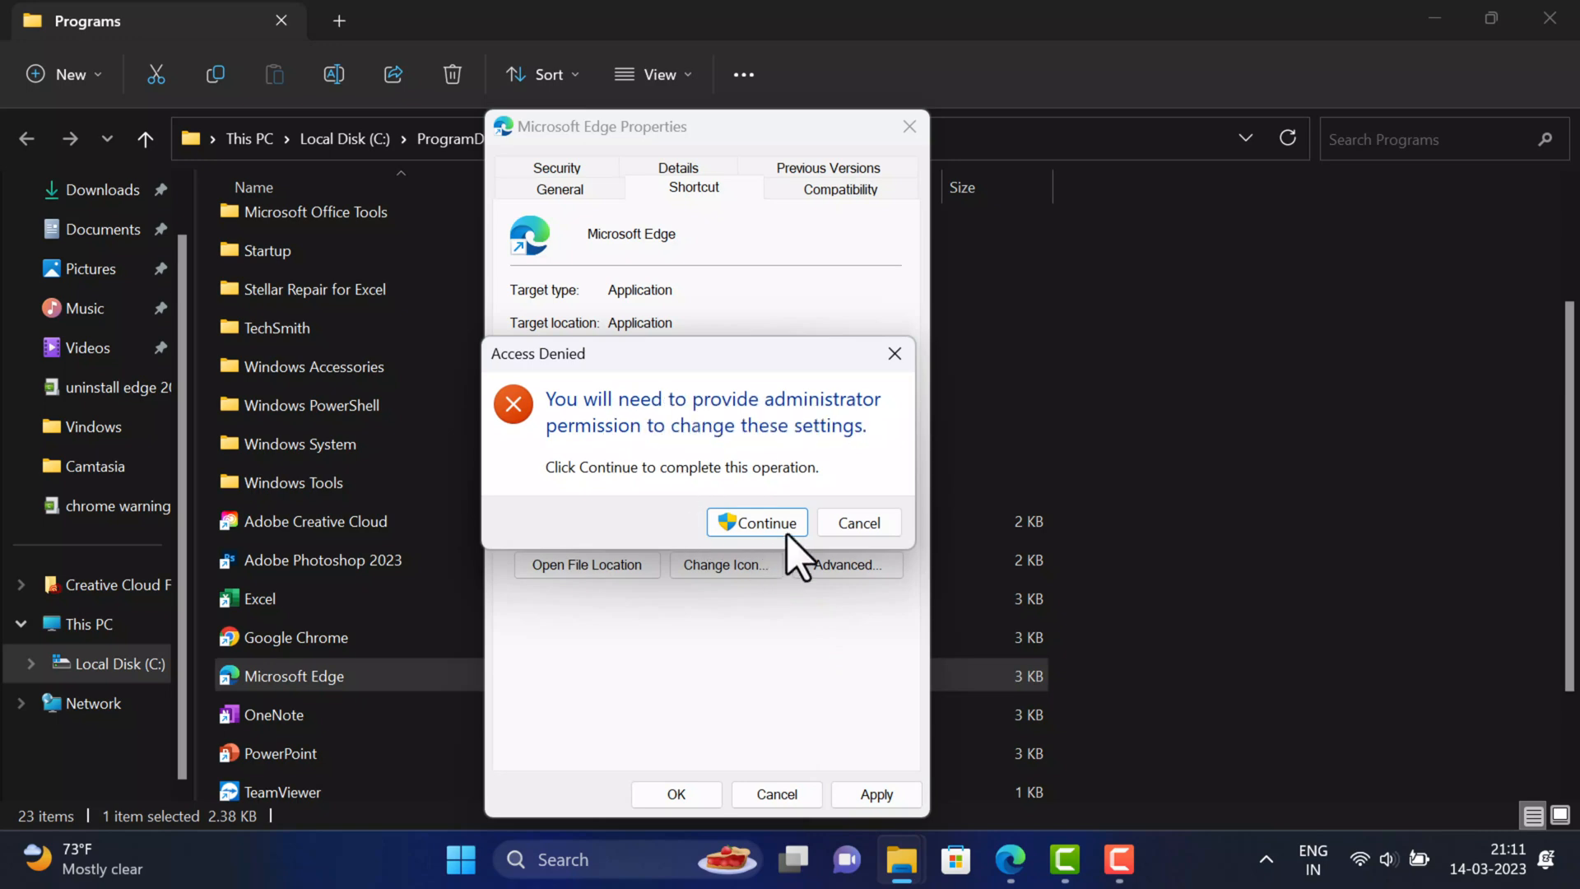
pyautogui.click(756, 522)
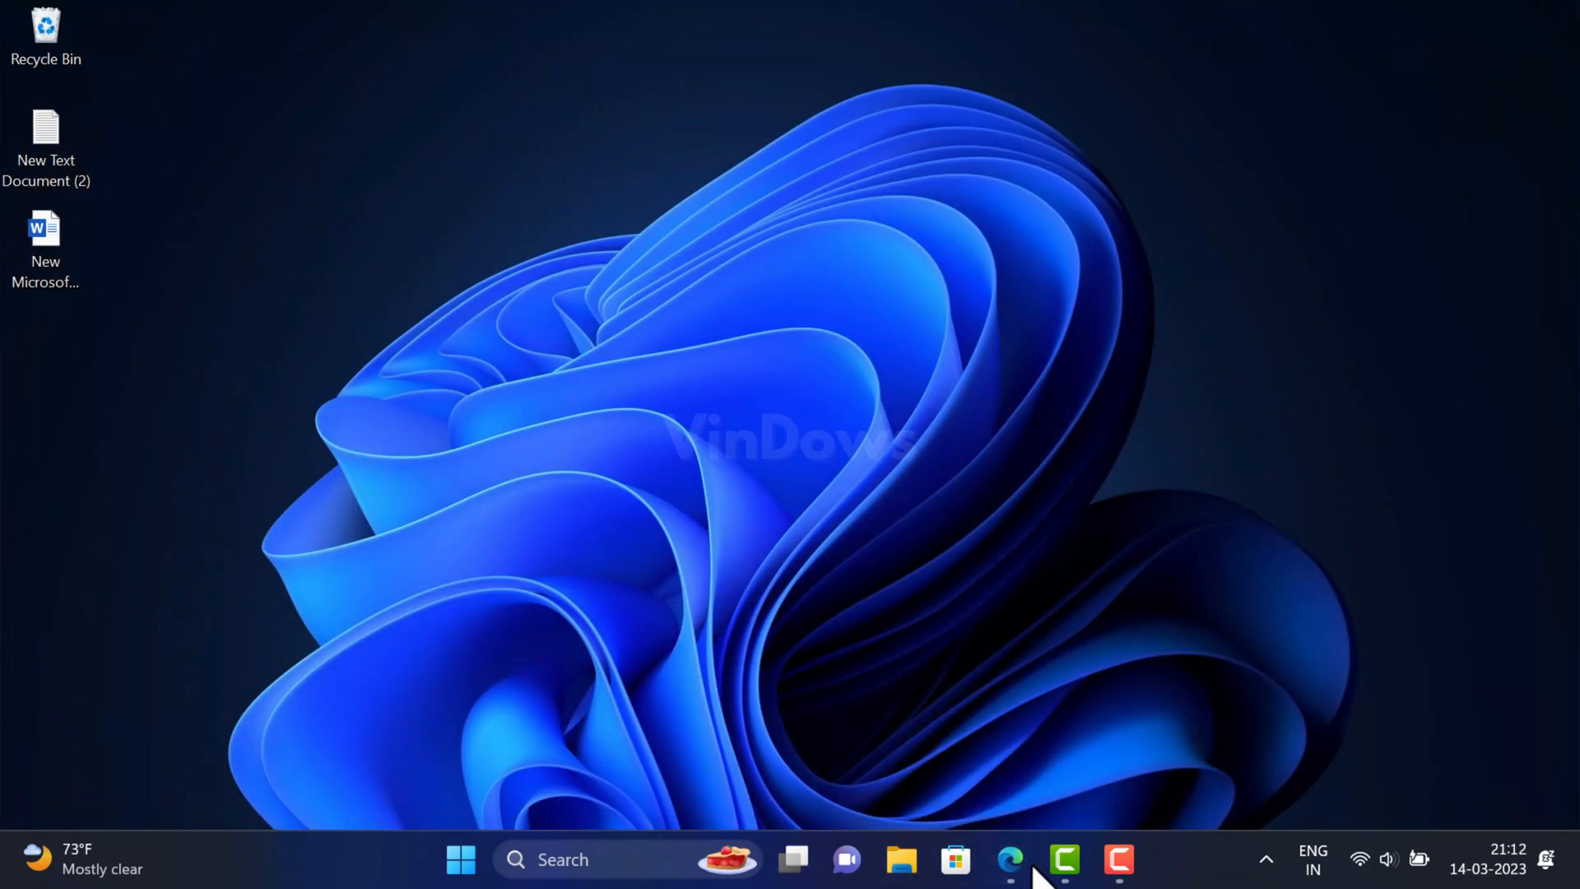
# Step: Close the running Edge window and relaunch Edge from a Windows search for 'edg'
pyautogui.click(1009, 859)
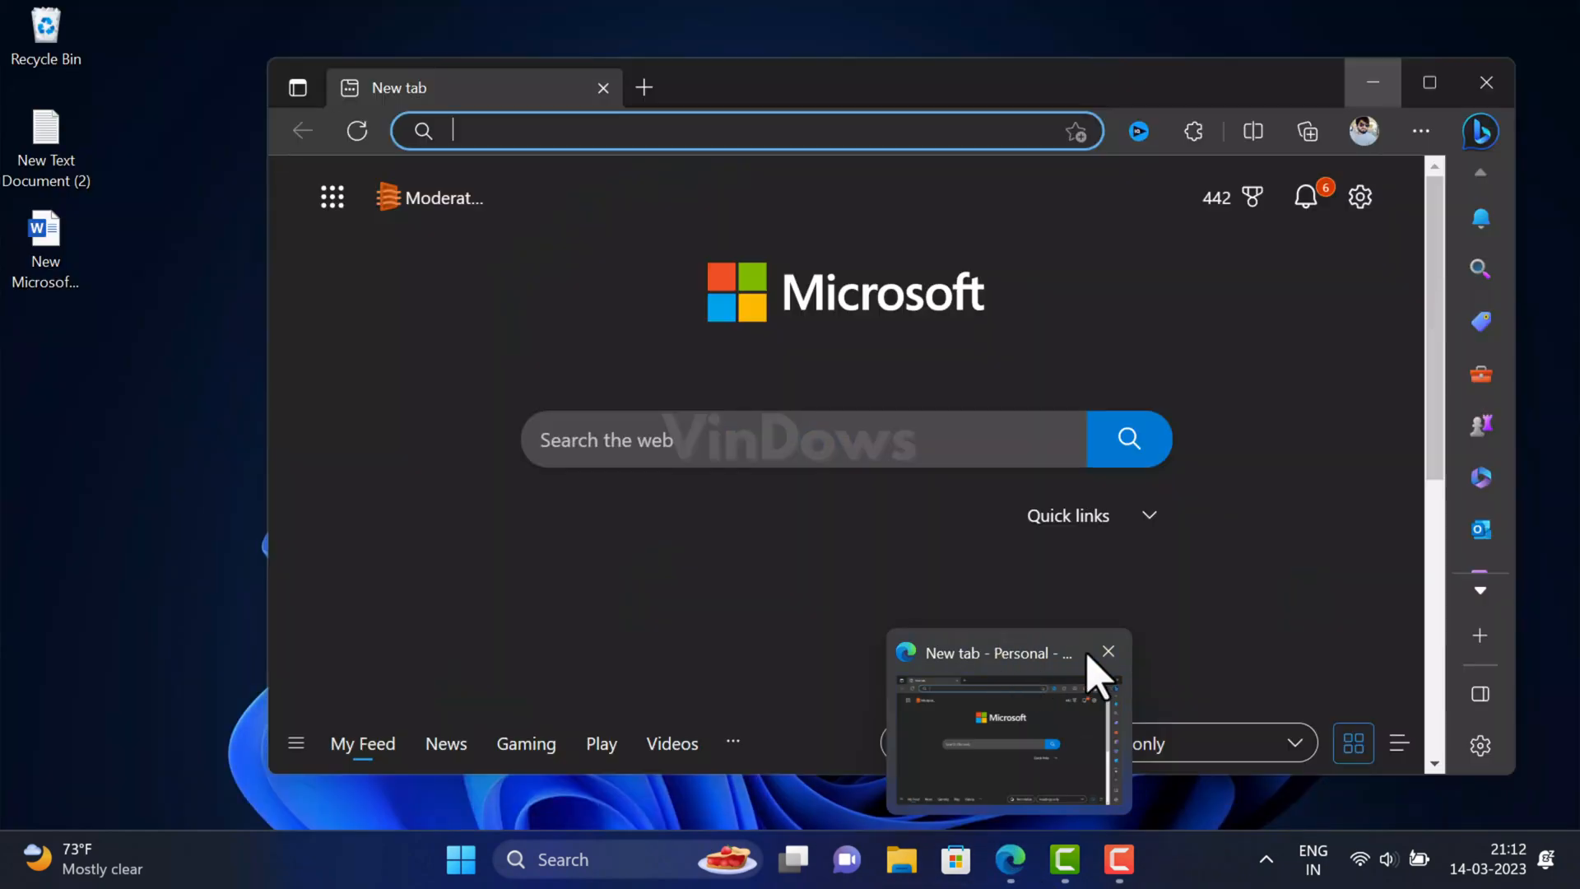
pyautogui.write('edg')
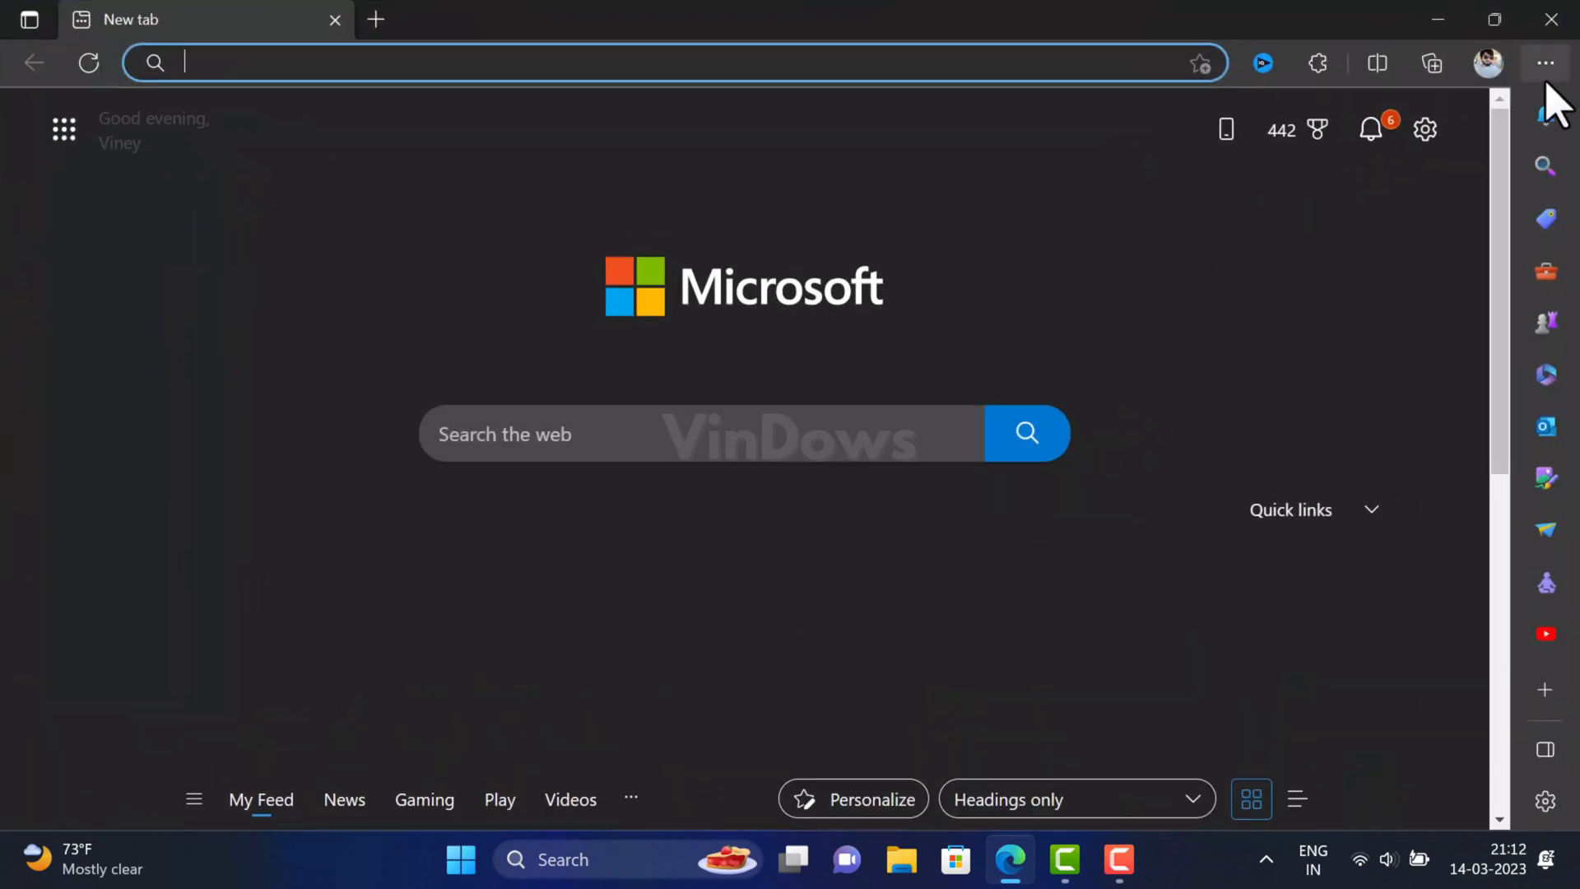
pyautogui.moveTo(164, 645)
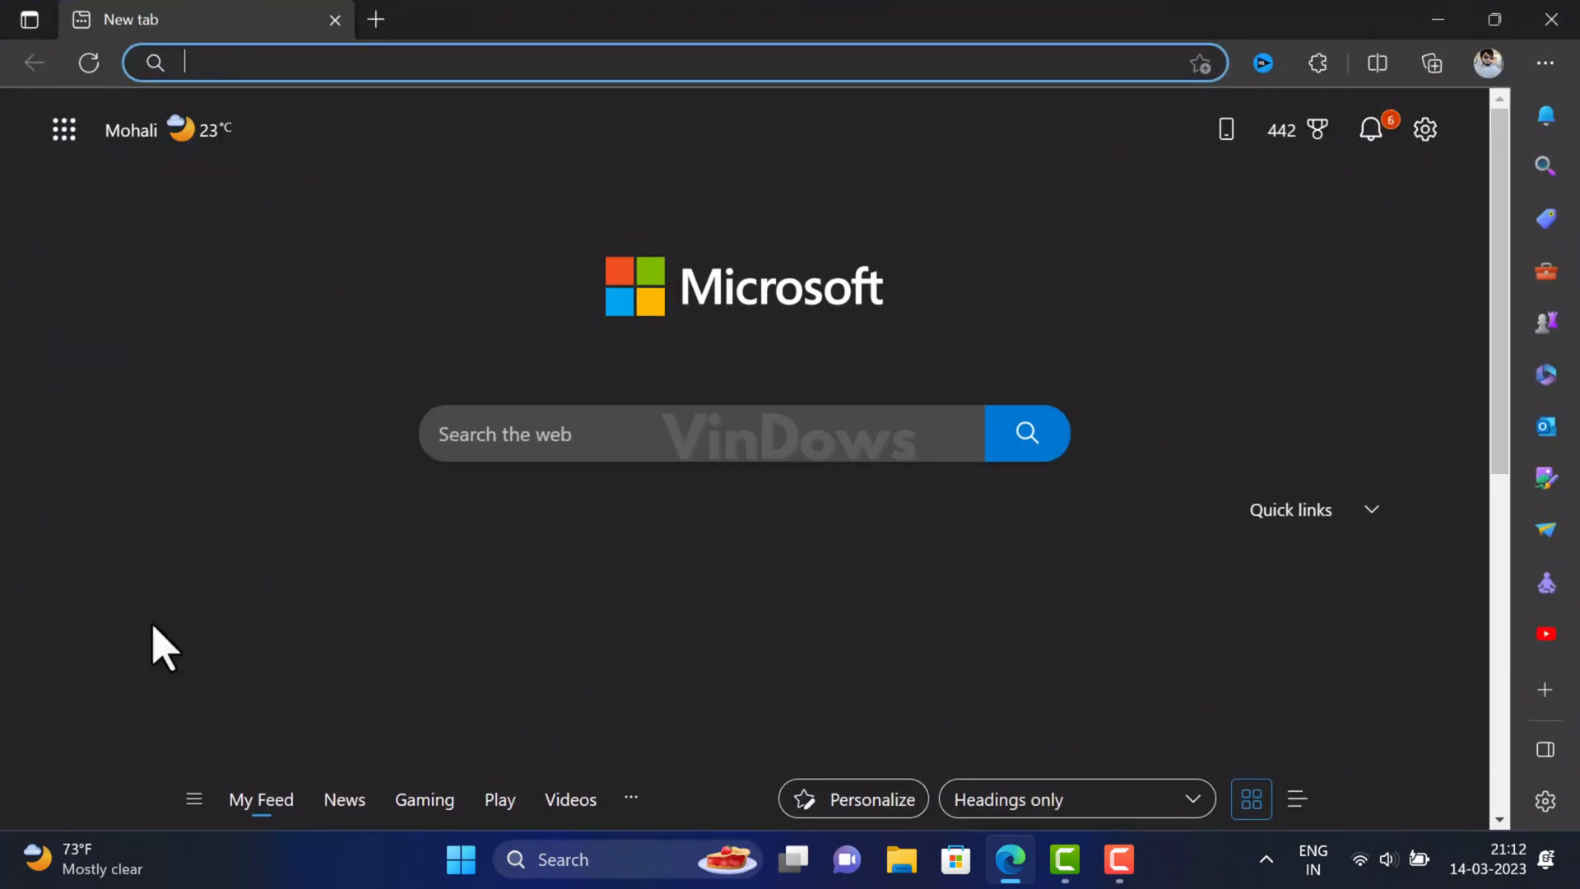